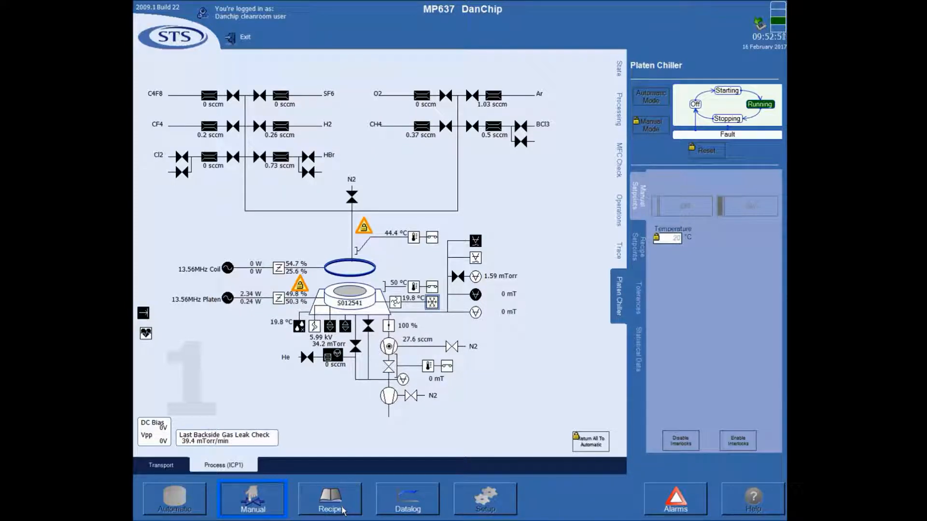
# Step: Show the recipe library tree with ICP1's Process Module folders (Al, Cr, SiO2, Ti) expanded
pyautogui.click(330, 511)
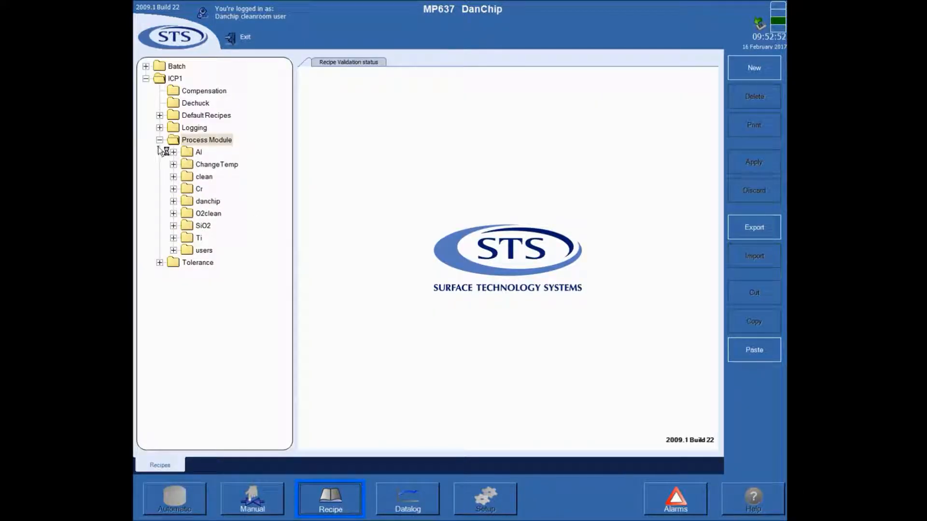
pyautogui.click(160, 140)
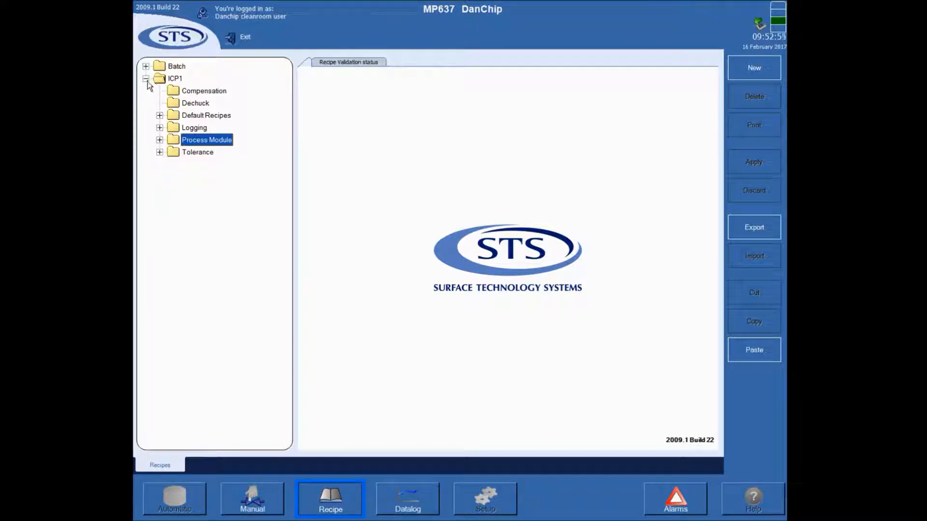
pyautogui.click(147, 78)
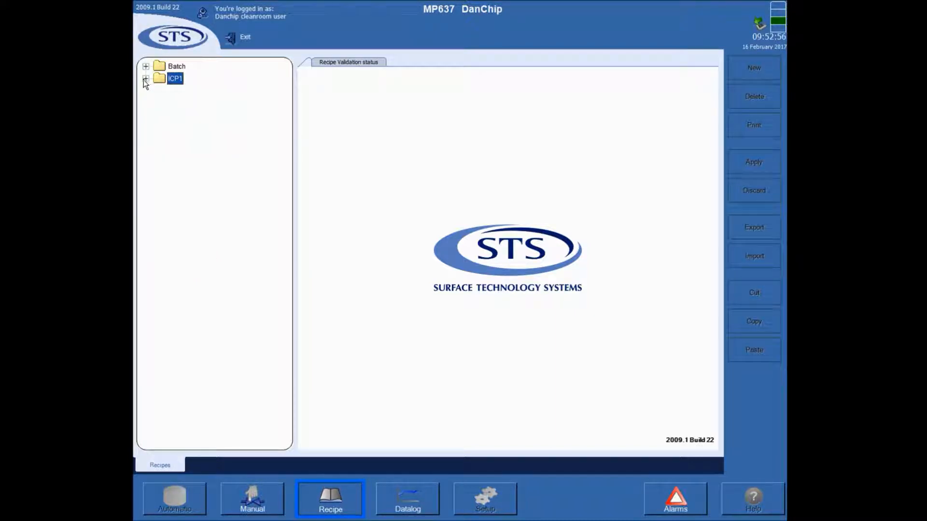
pyautogui.click(147, 78)
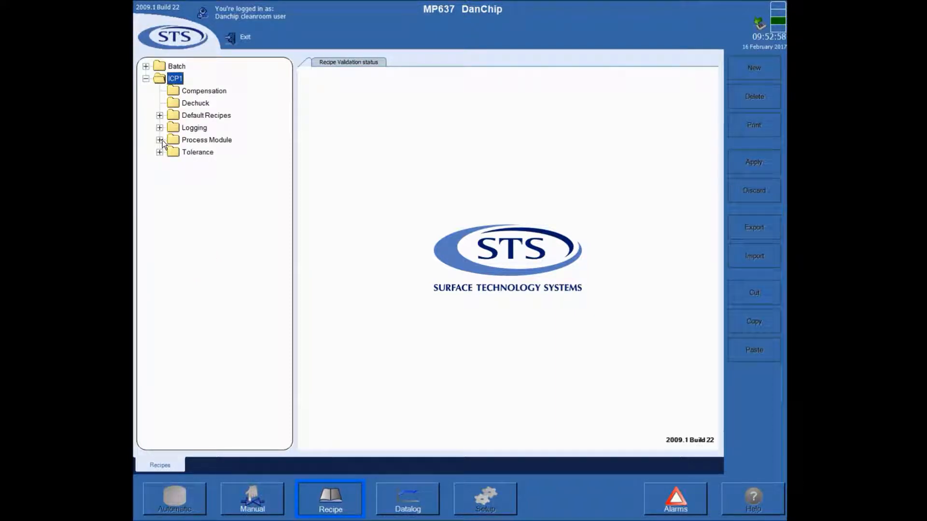
pyautogui.click(159, 140)
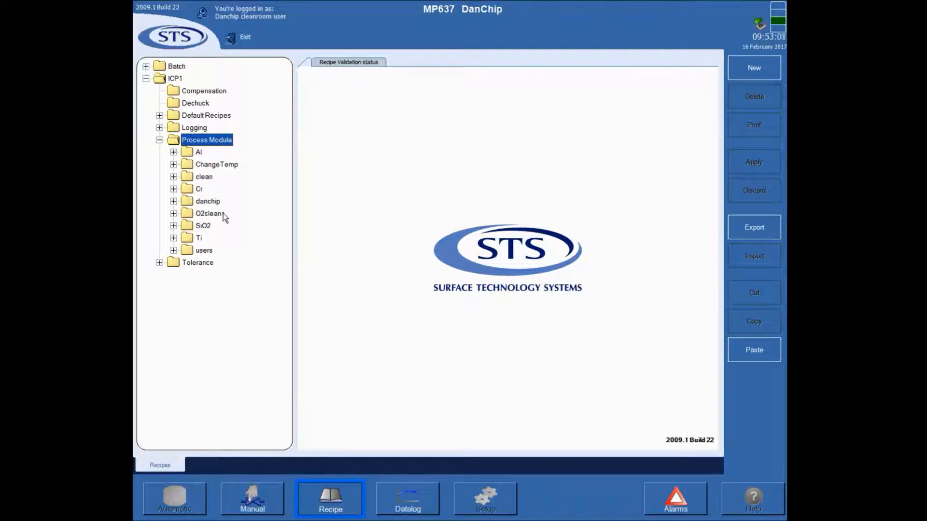
pyautogui.moveTo(208, 193)
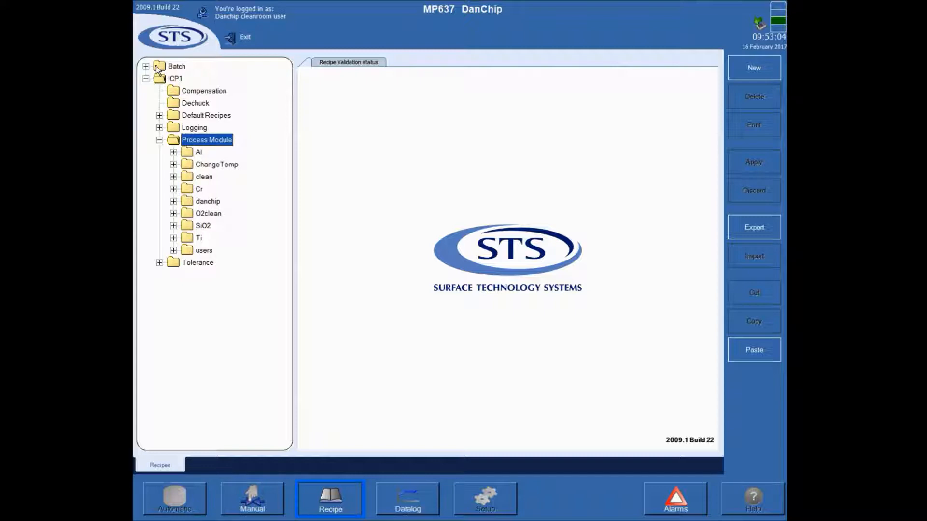
pyautogui.click(147, 65)
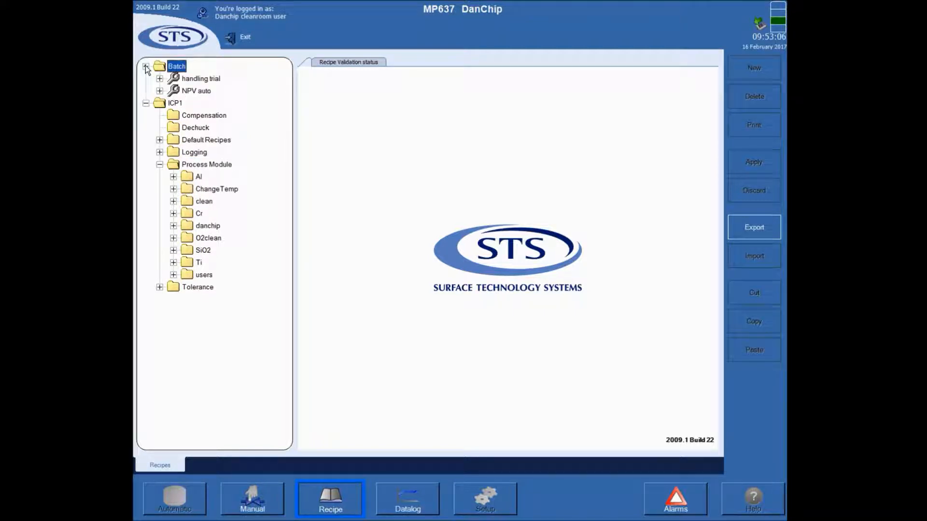
pyautogui.click(146, 67)
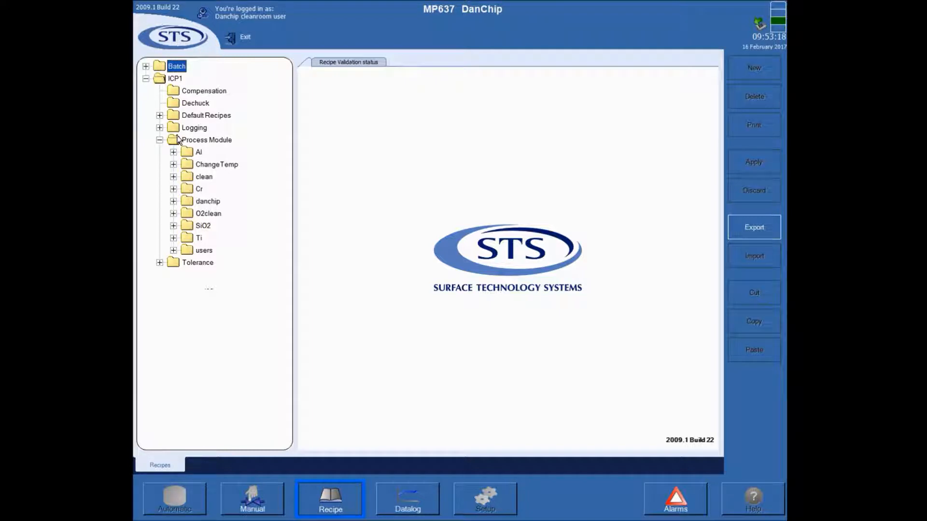
pyautogui.moveTo(195, 141)
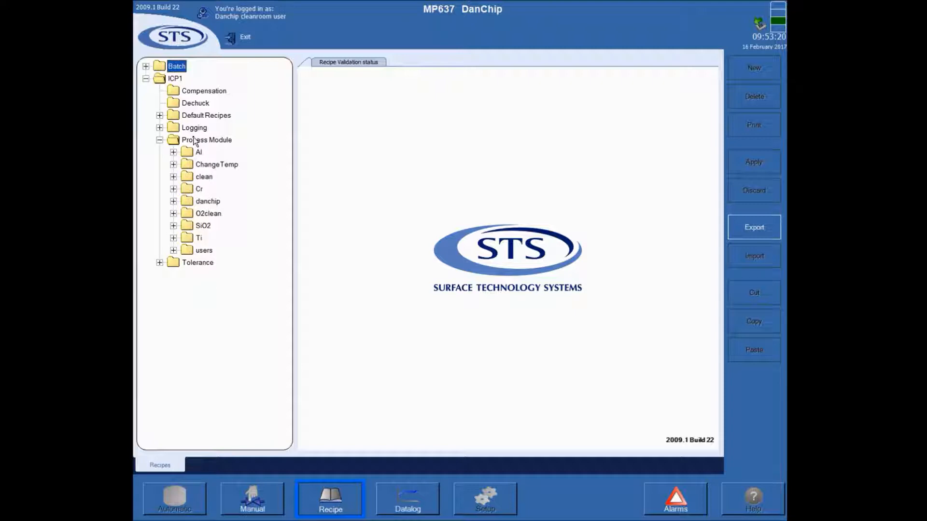
pyautogui.click(206, 140)
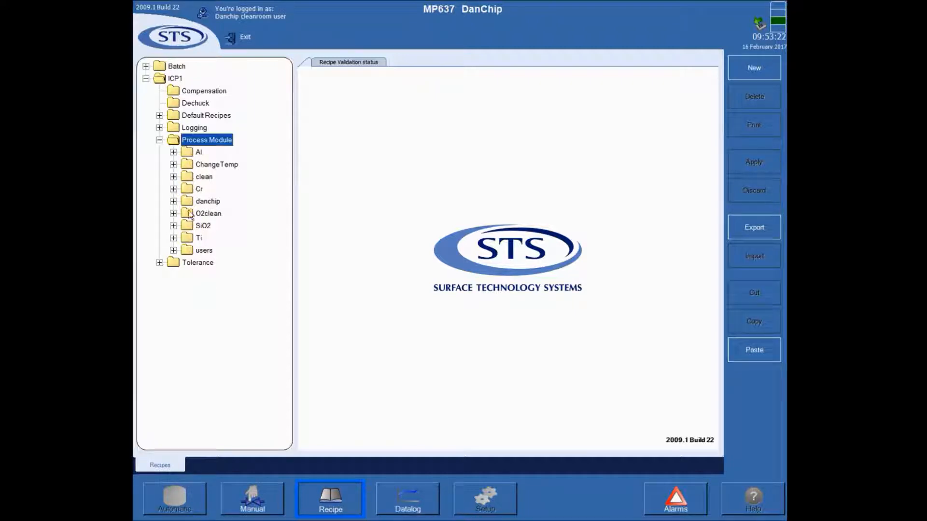
pyautogui.moveTo(205, 184)
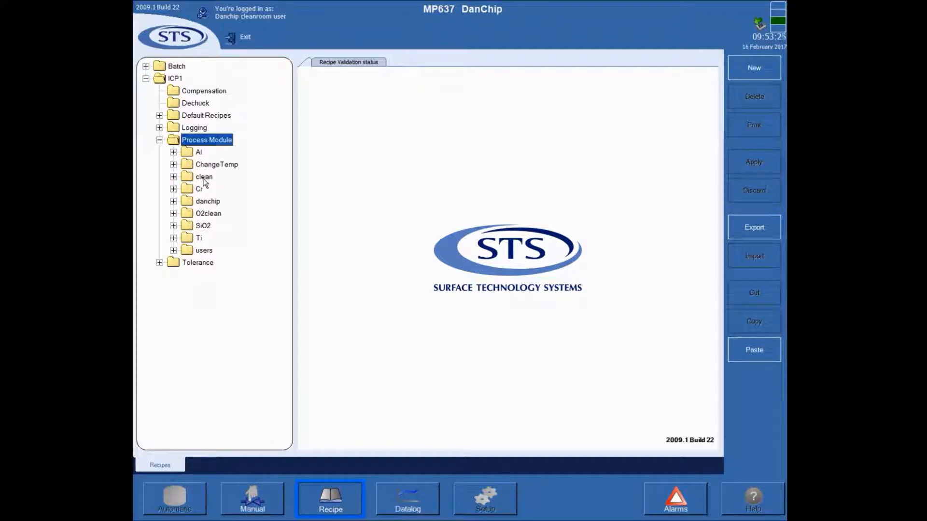
pyautogui.click(216, 164)
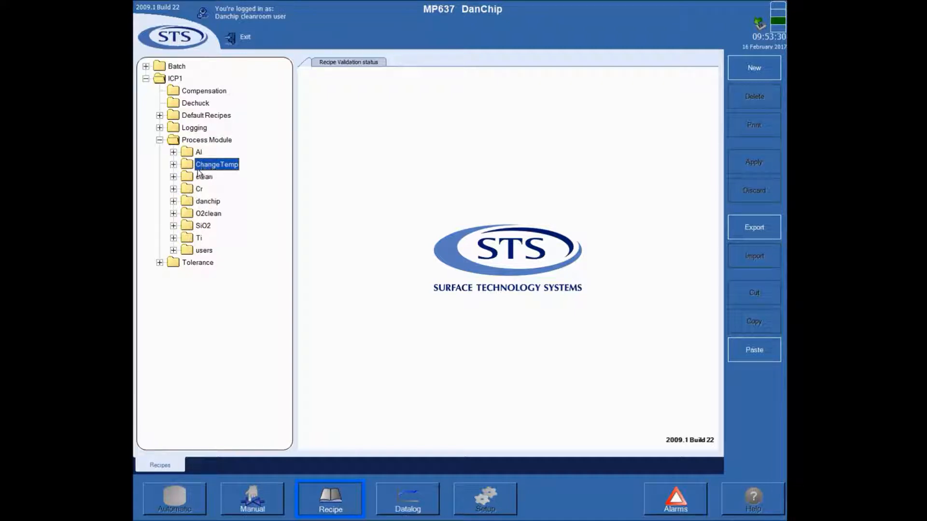
pyautogui.click(173, 164)
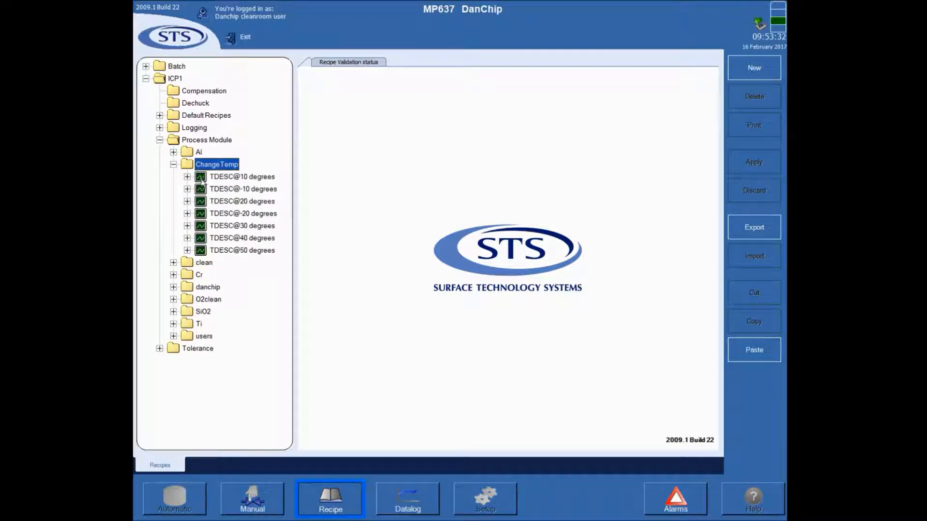
pyautogui.click(172, 164)
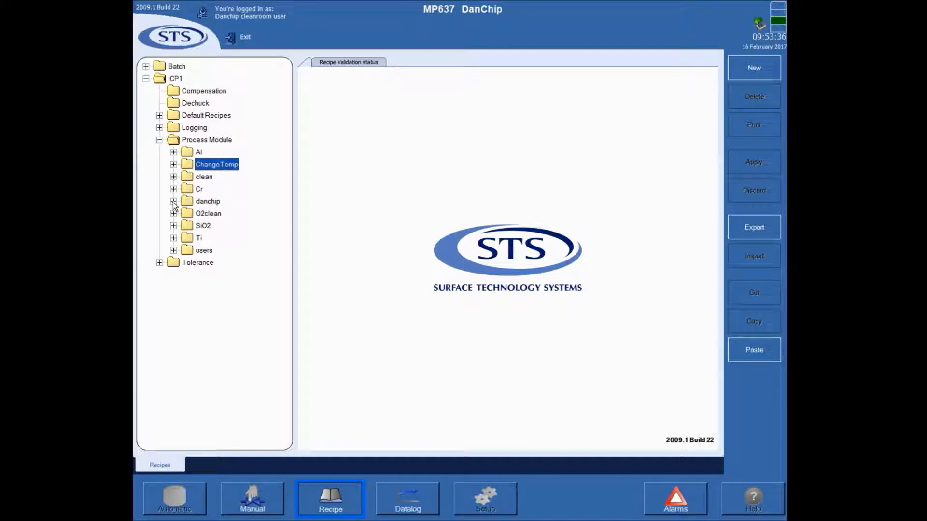
pyautogui.click(208, 201)
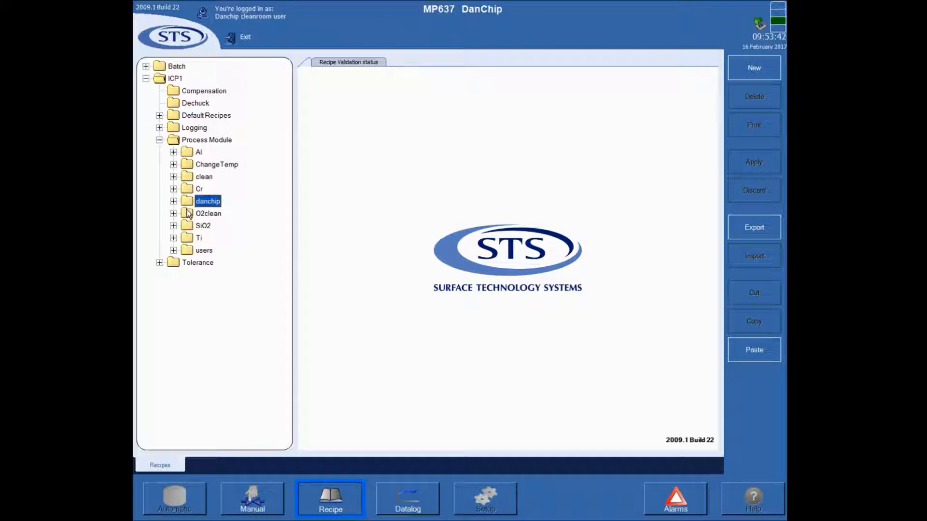
pyautogui.click(208, 213)
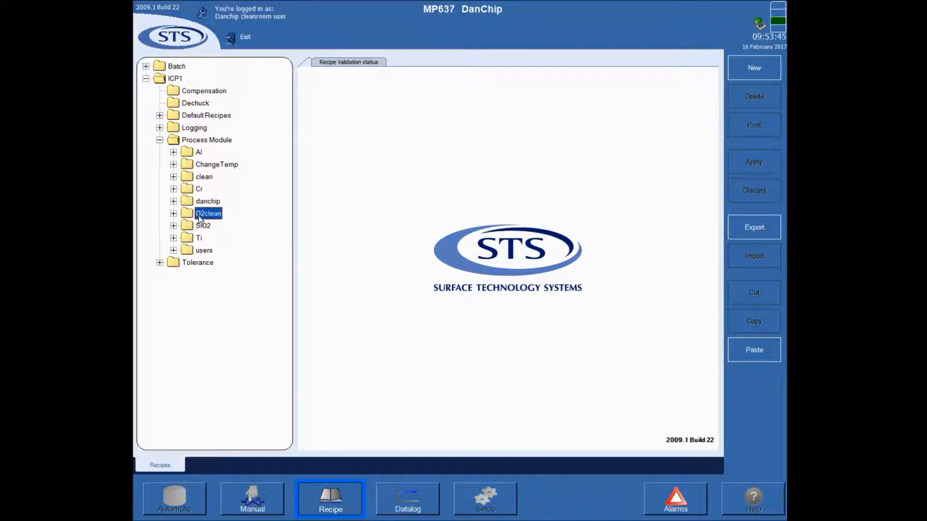
pyautogui.click(204, 177)
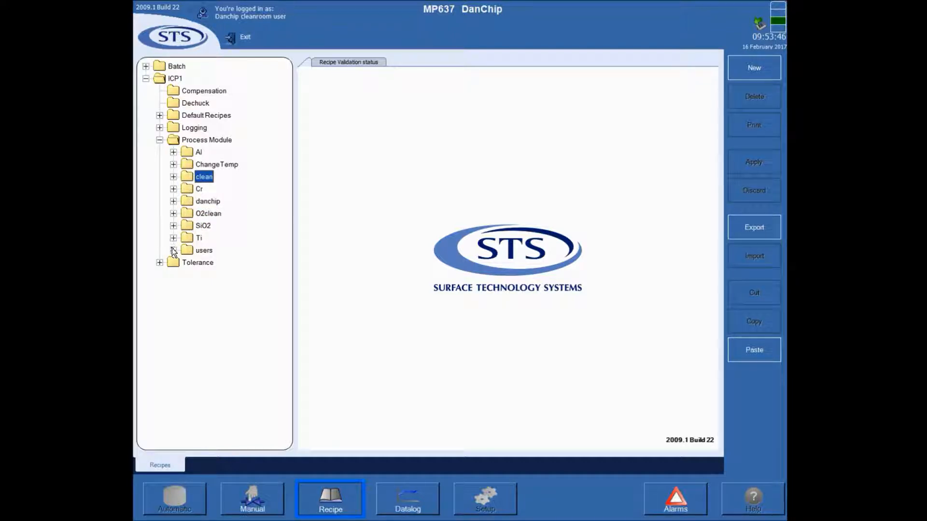
pyautogui.click(173, 250)
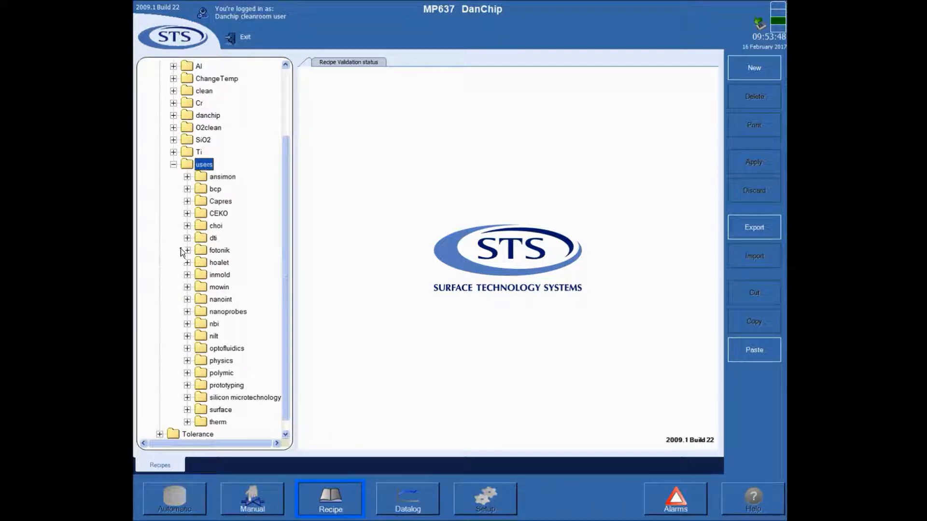
pyautogui.moveTo(213, 249)
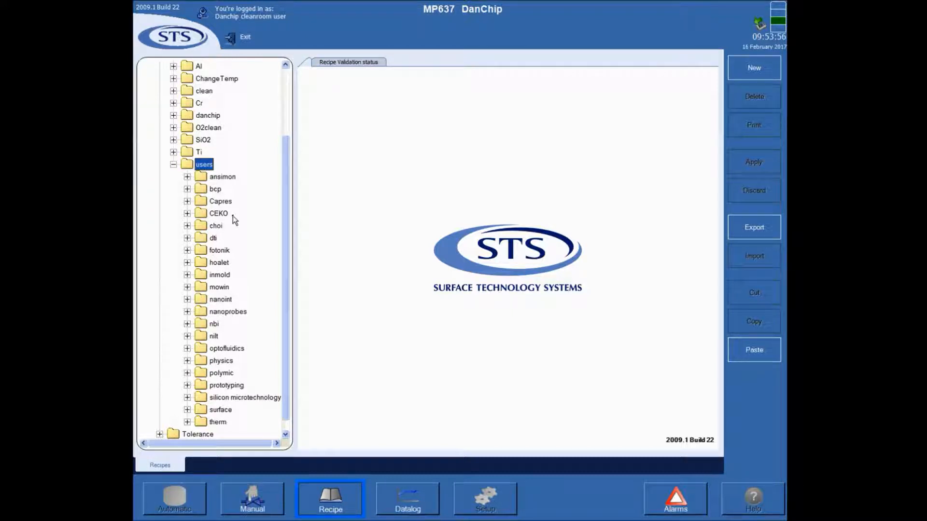
pyautogui.moveTo(184, 191)
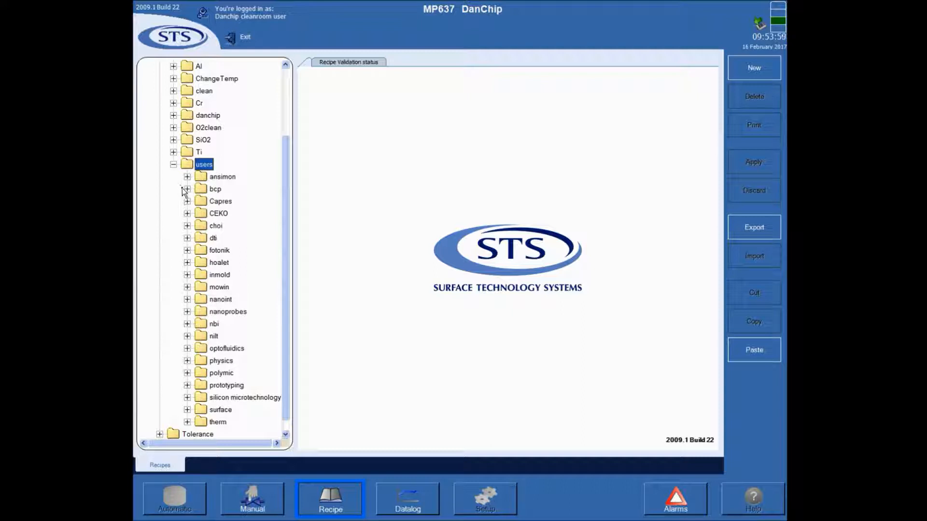
pyautogui.click(187, 189)
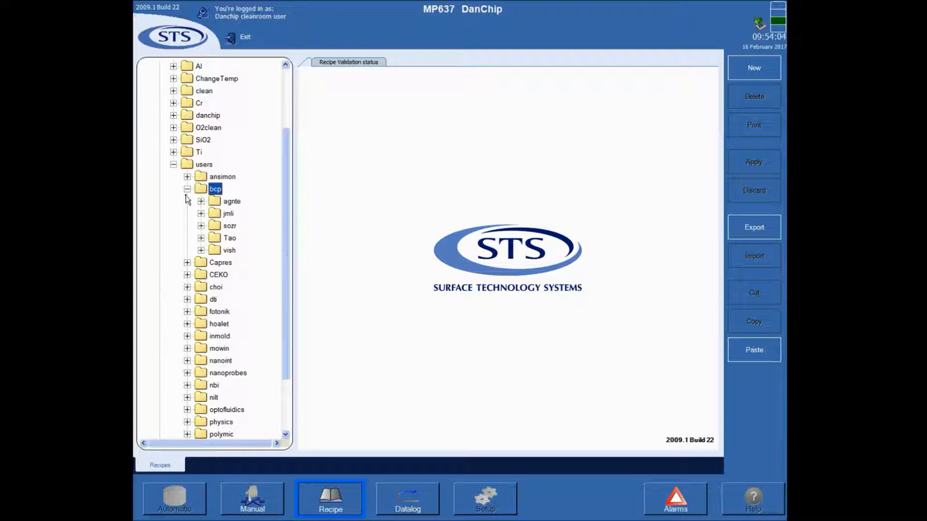
pyautogui.click(176, 189)
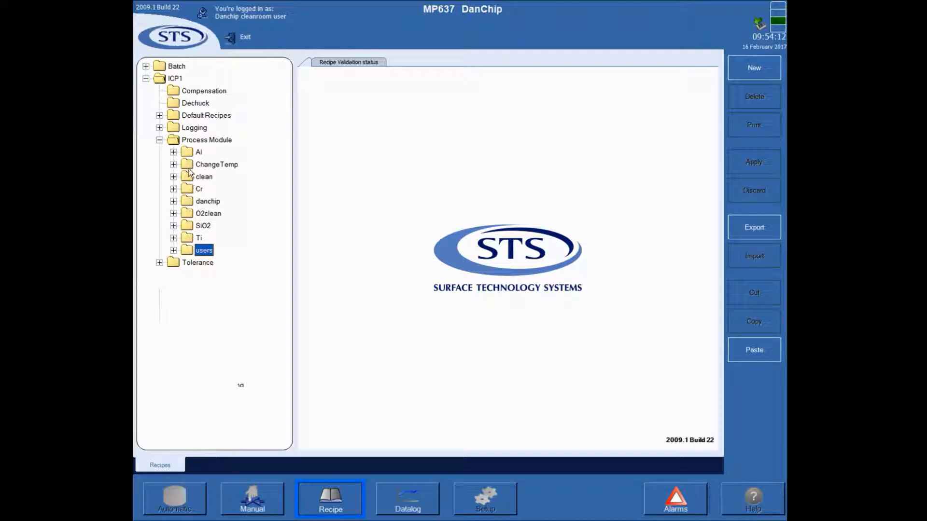
# Step: Expand the Al etch recipe and step through Pump to Base and Breakthrough to its Main etch settings
pyautogui.click(172, 153)
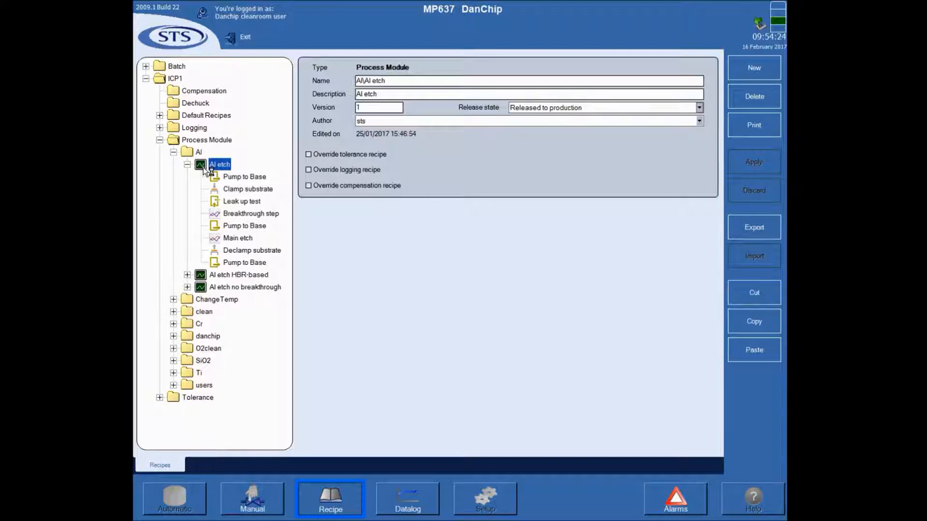
pyautogui.click(244, 176)
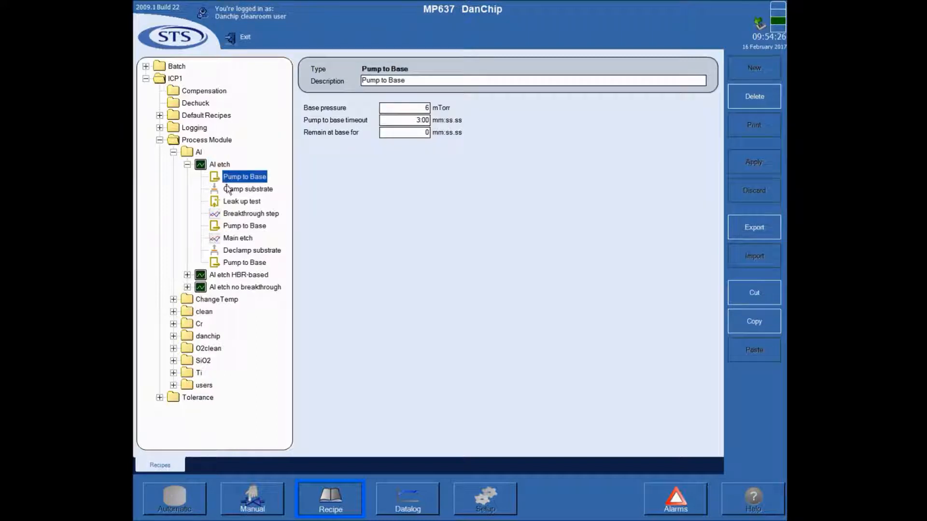
pyautogui.click(250, 214)
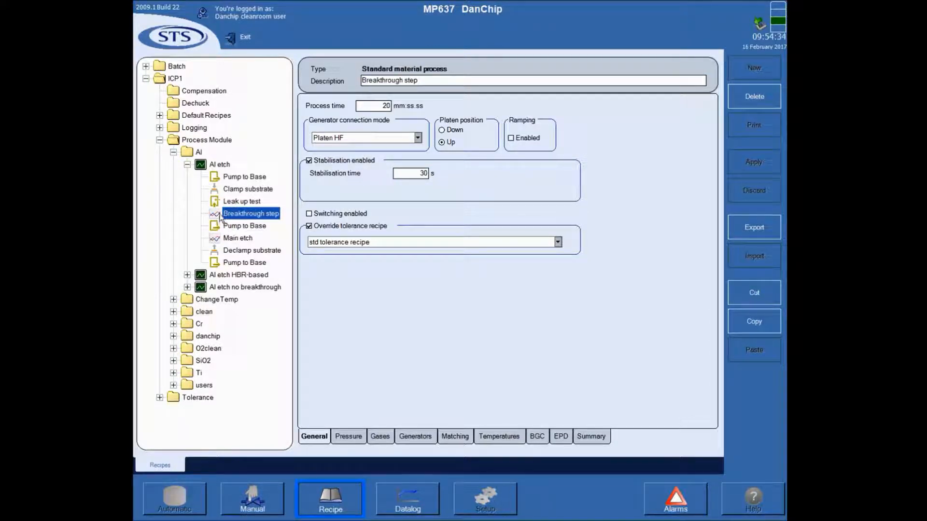
pyautogui.moveTo(221, 241)
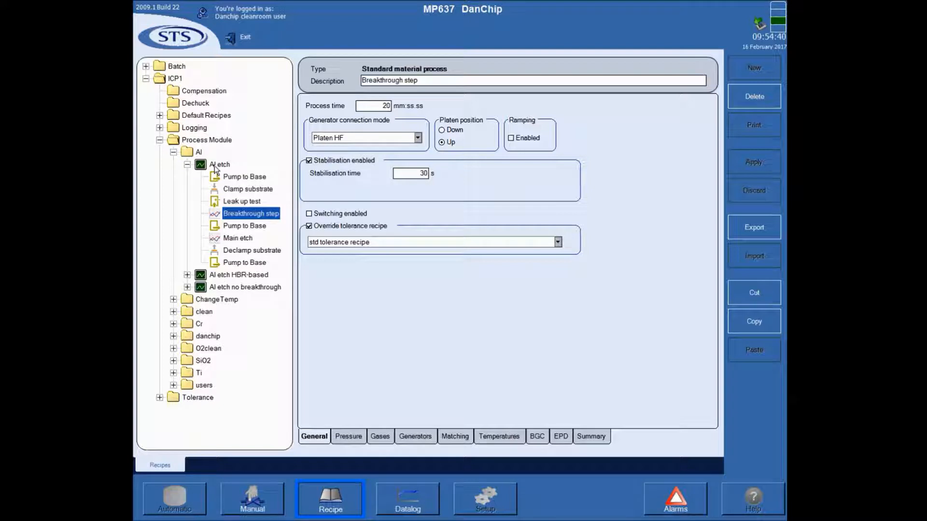
pyautogui.click(237, 237)
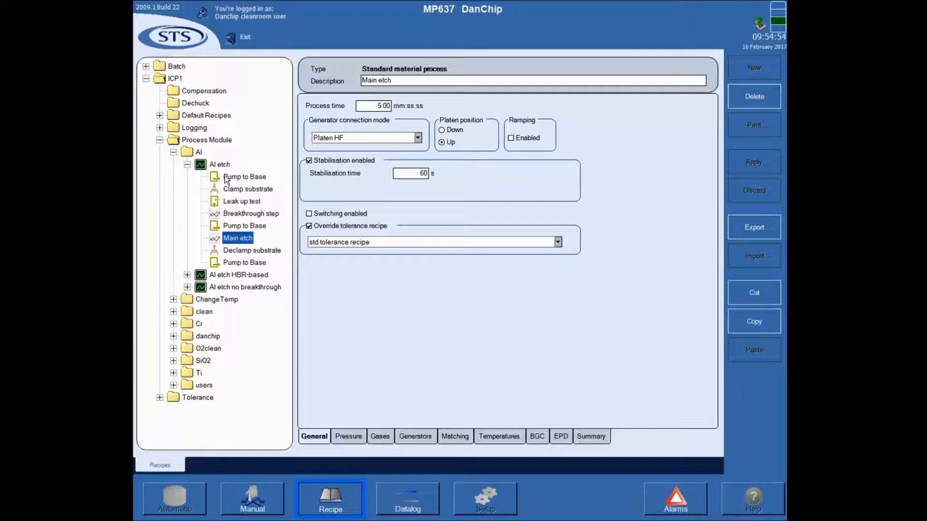
# Step: Review the Pump to Base, Clamp substrate and Leak up test steps of the Al etch recipe
pyautogui.click(244, 176)
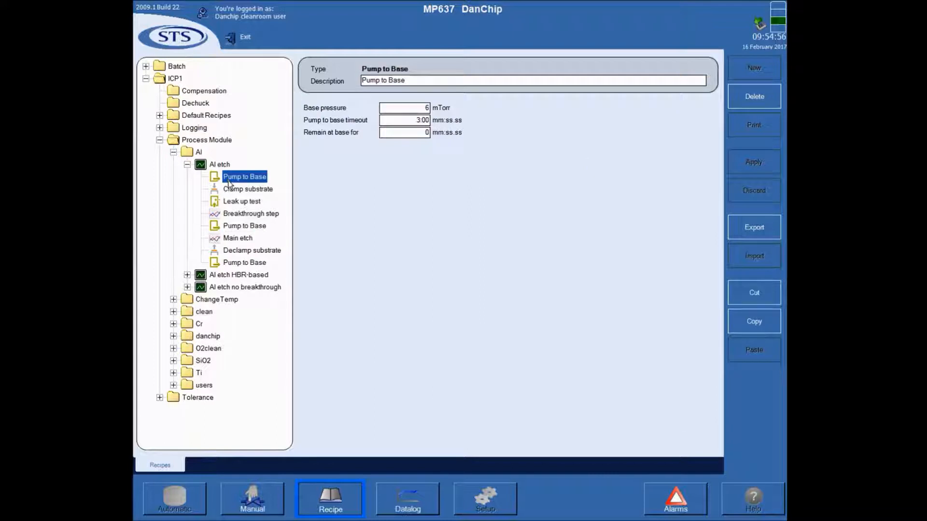
pyautogui.moveTo(236, 199)
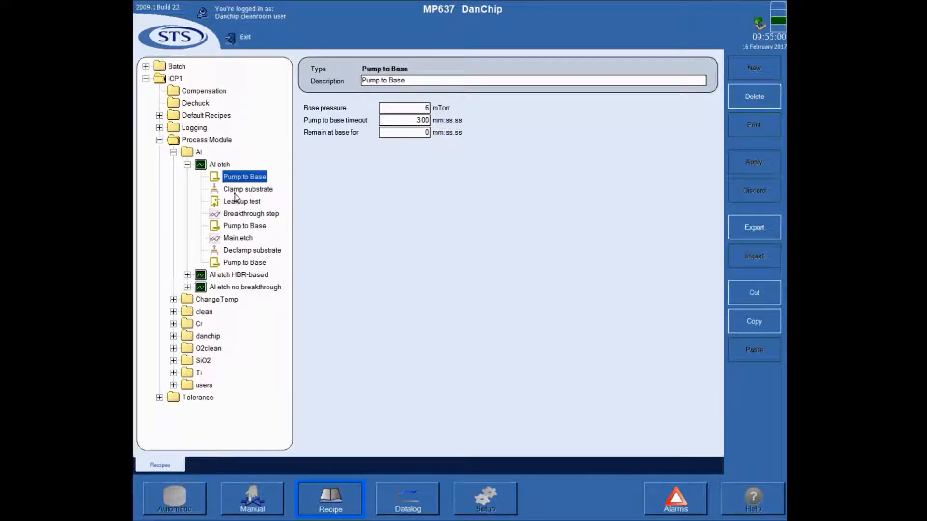
pyautogui.moveTo(238, 190)
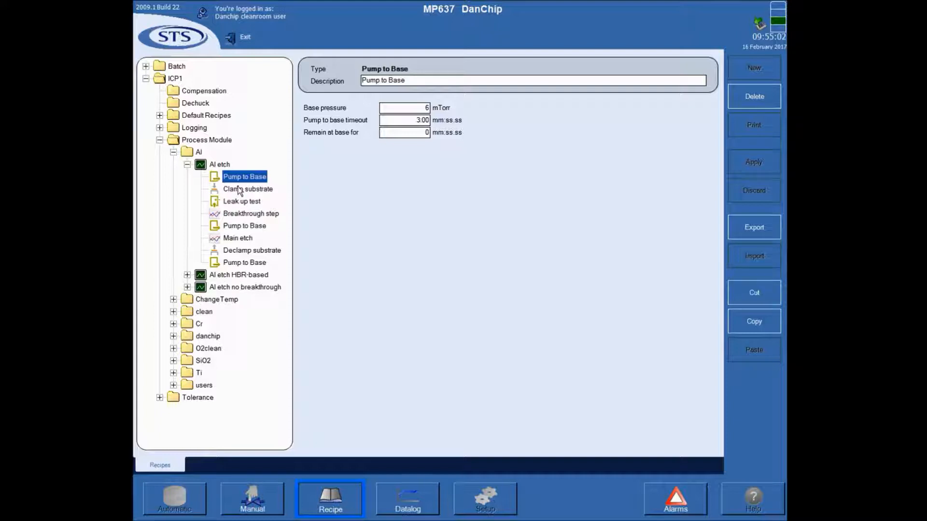
pyautogui.click(247, 189)
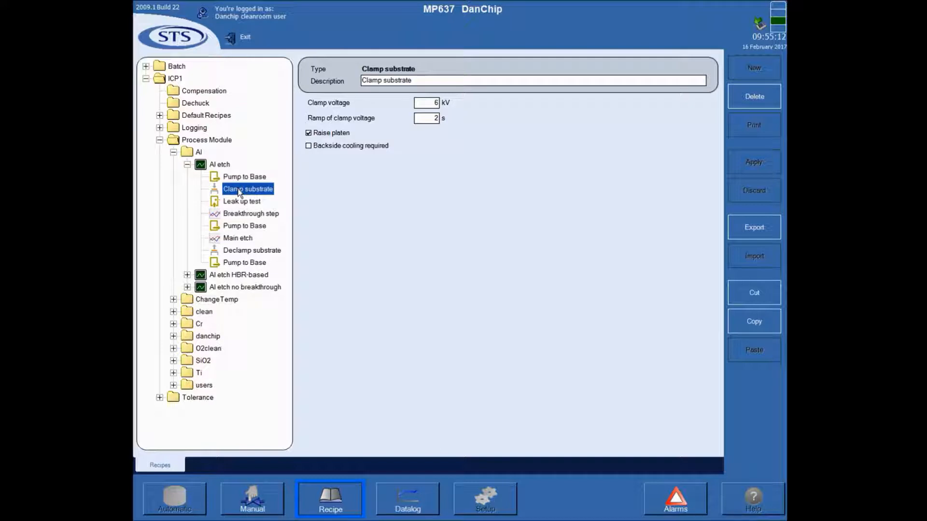
pyautogui.click(242, 201)
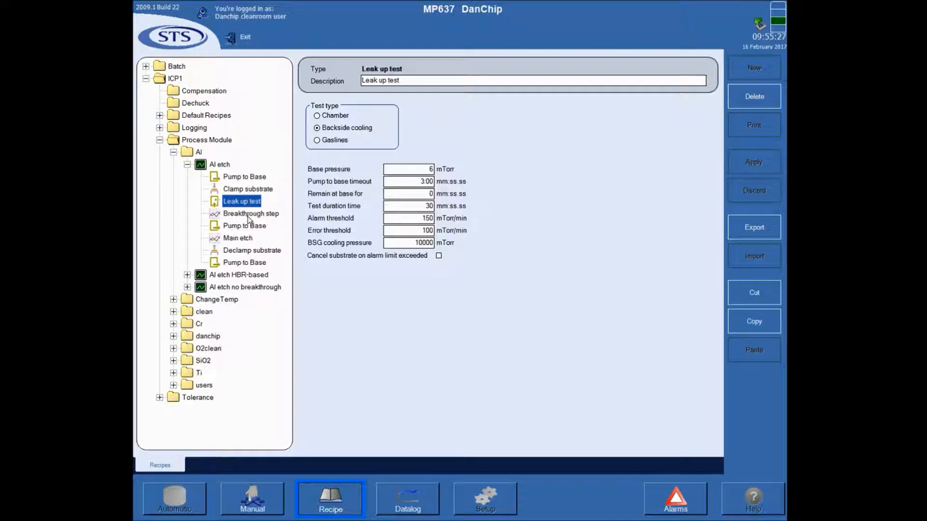
# Step: Review the Breakthrough step's General settings and move on to its Pressure settings (5 mTorr strike)
pyautogui.click(251, 214)
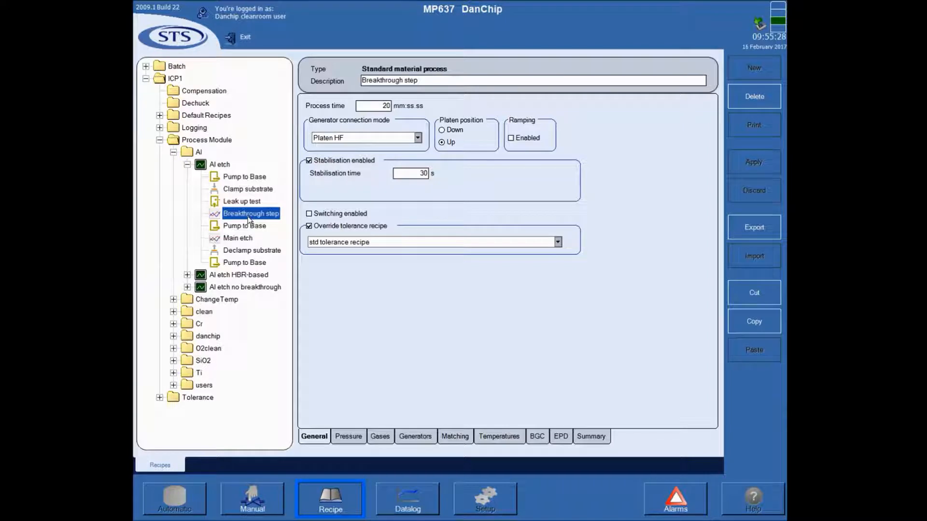
pyautogui.moveTo(218, 216)
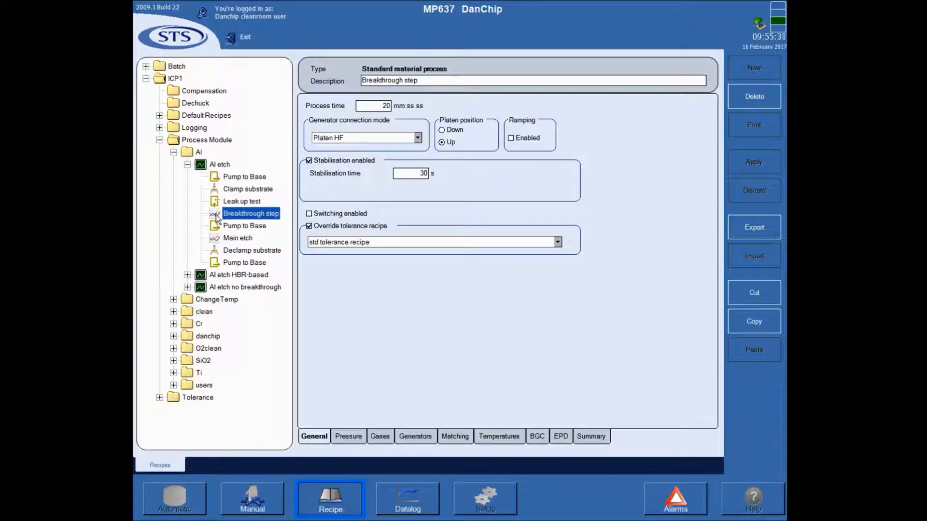
pyautogui.moveTo(302, 393)
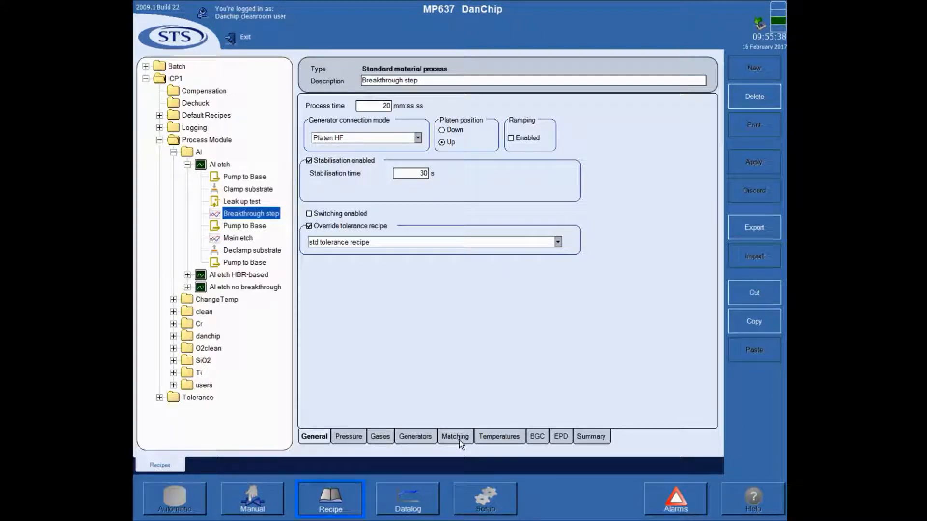
pyautogui.moveTo(419, 367)
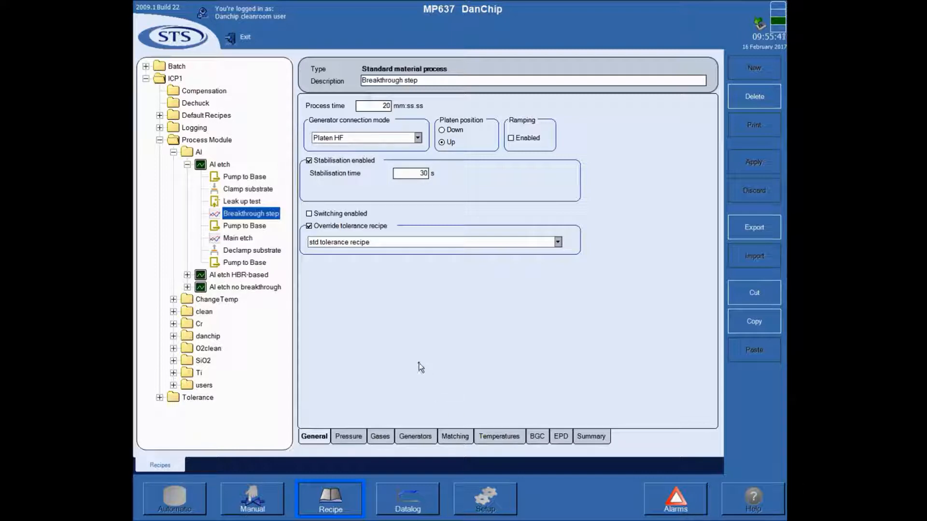
pyautogui.moveTo(234, 257)
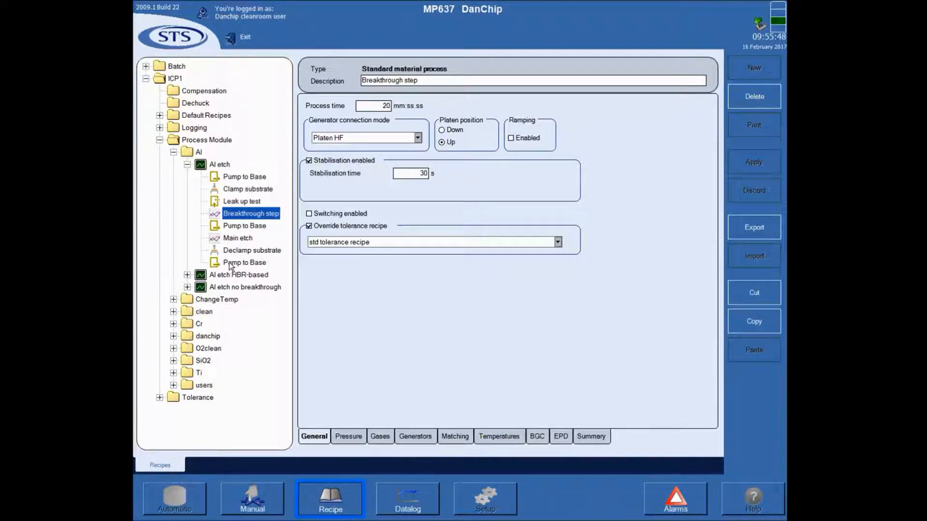
pyautogui.moveTo(245, 237)
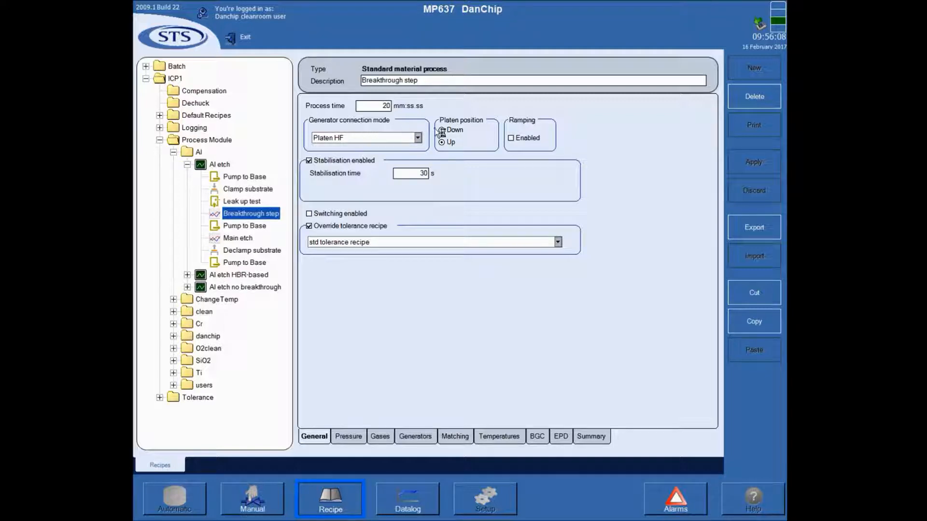
pyautogui.click(442, 142)
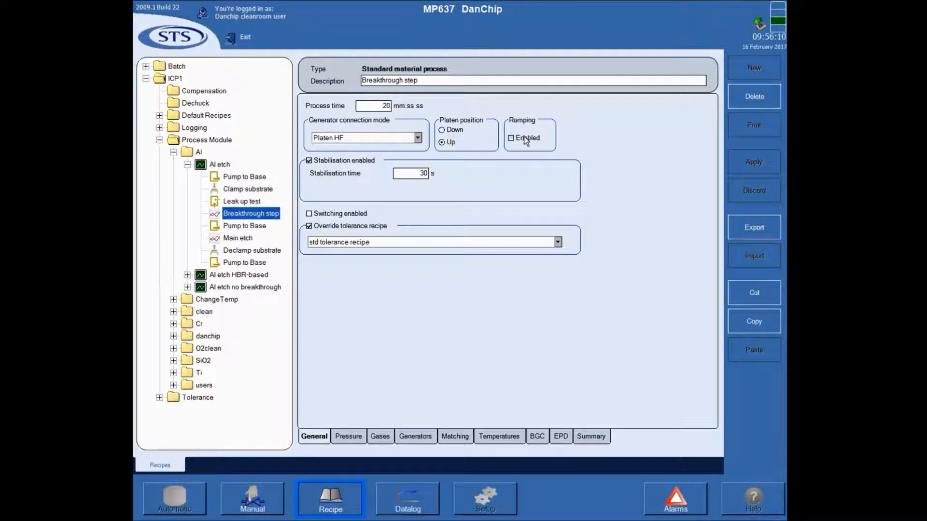
pyautogui.moveTo(531, 145)
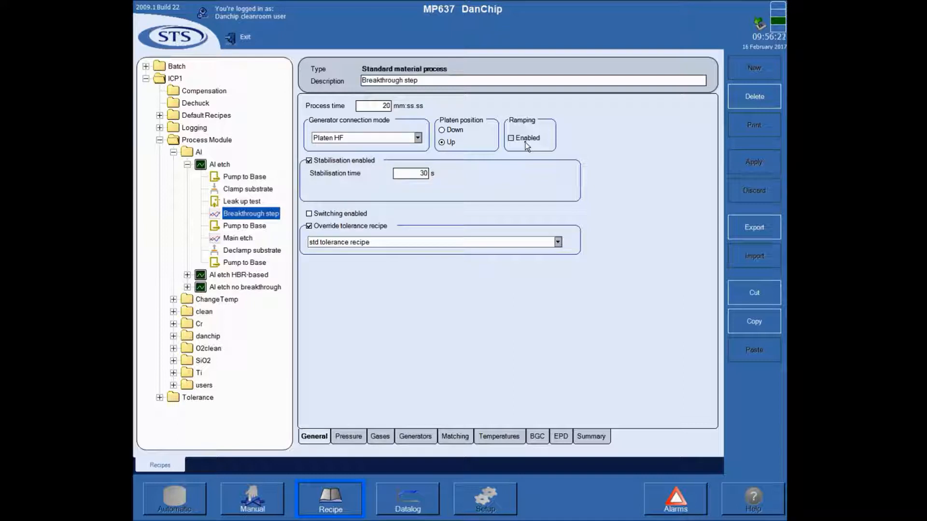
pyautogui.moveTo(534, 150)
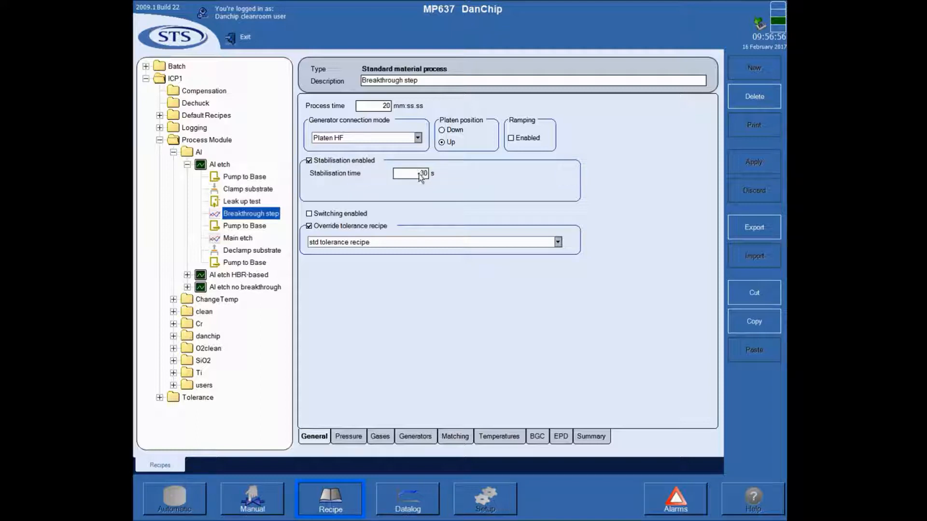
pyautogui.moveTo(427, 187)
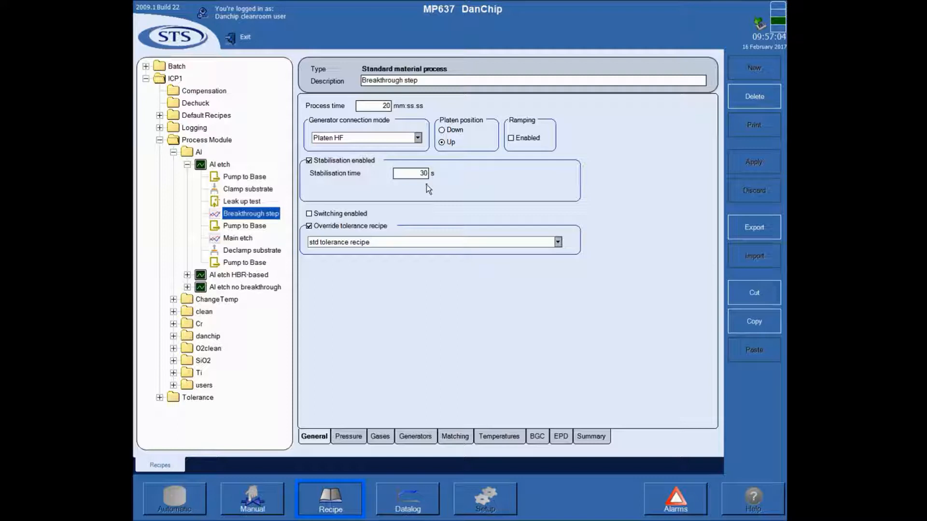
pyautogui.moveTo(415, 193)
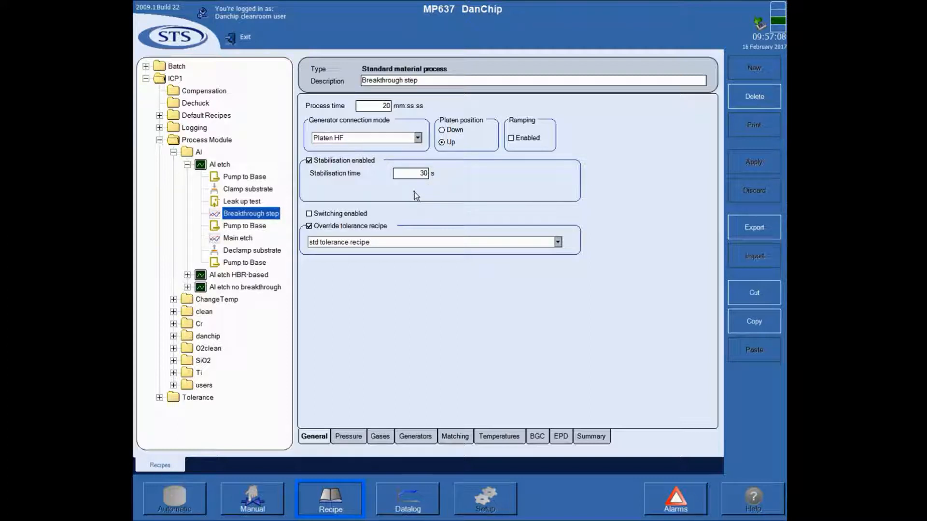
pyautogui.moveTo(377, 201)
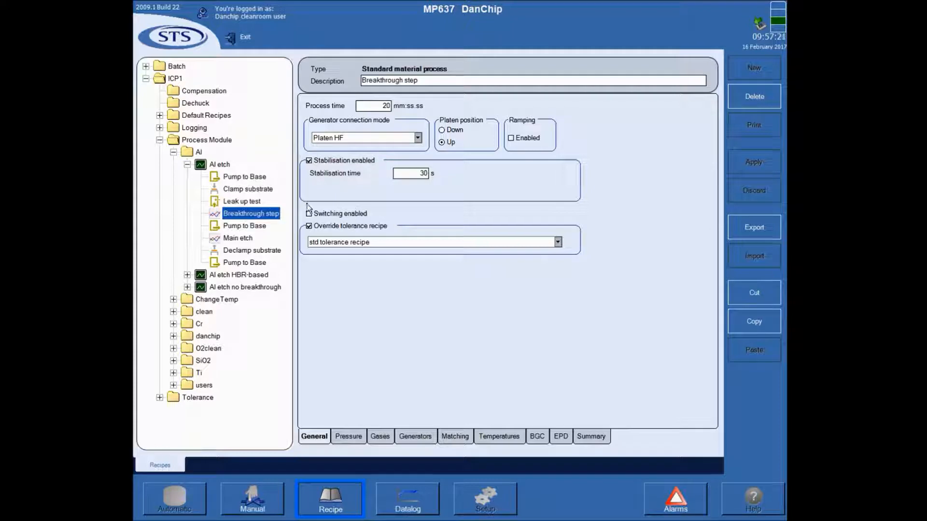
pyautogui.click(308, 214)
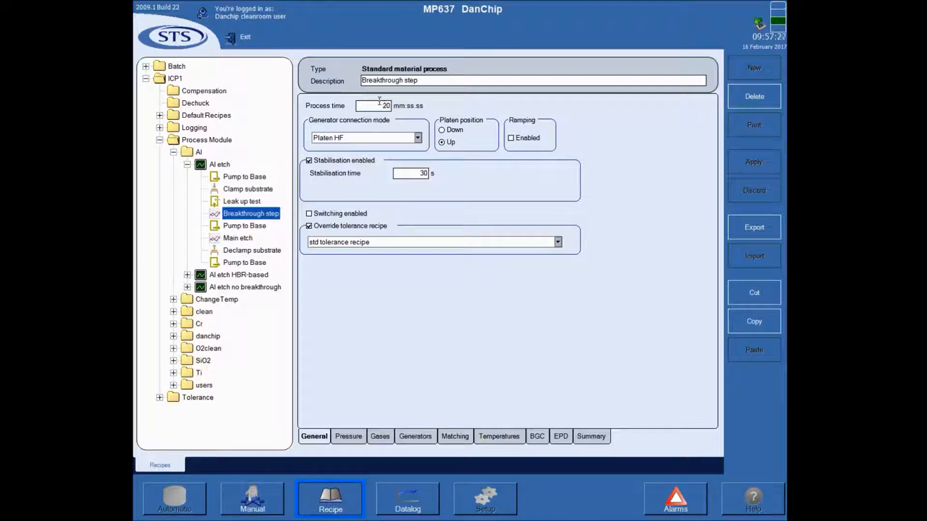
pyautogui.moveTo(402, 272)
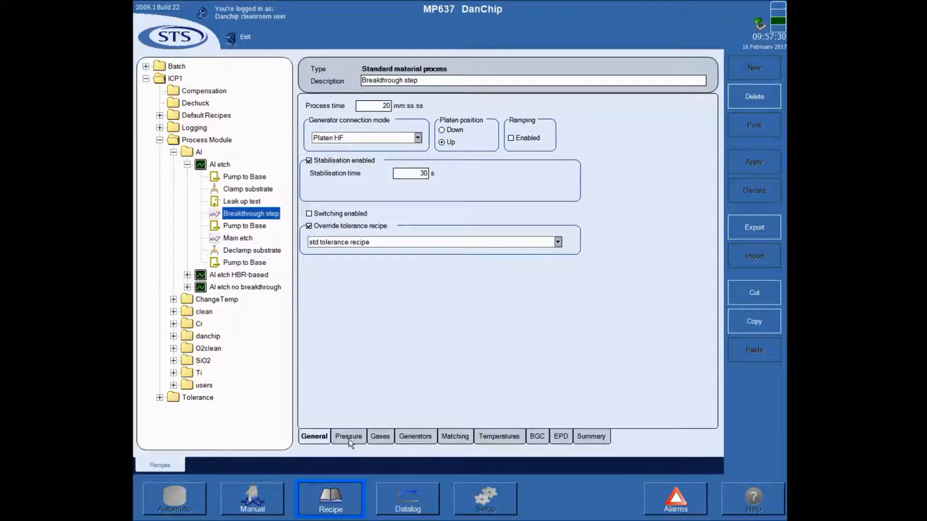
pyautogui.click(347, 437)
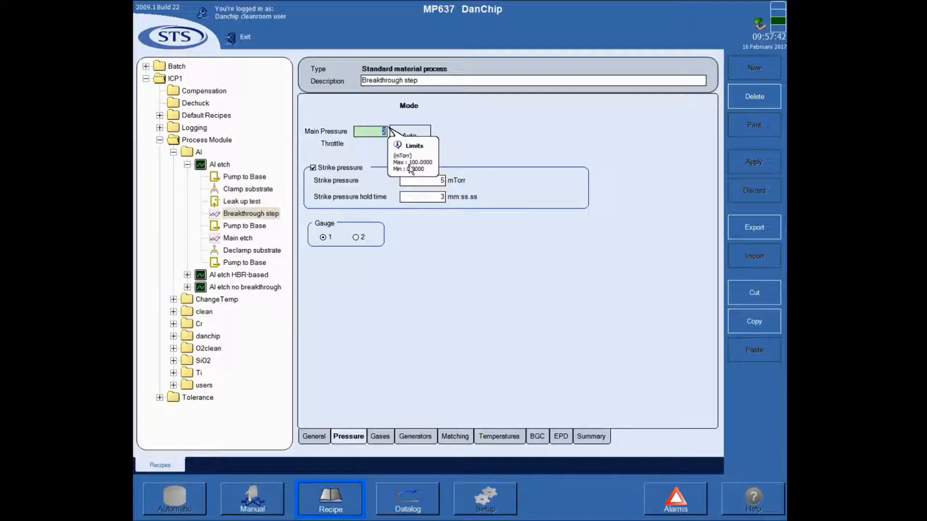
pyautogui.moveTo(365, 159)
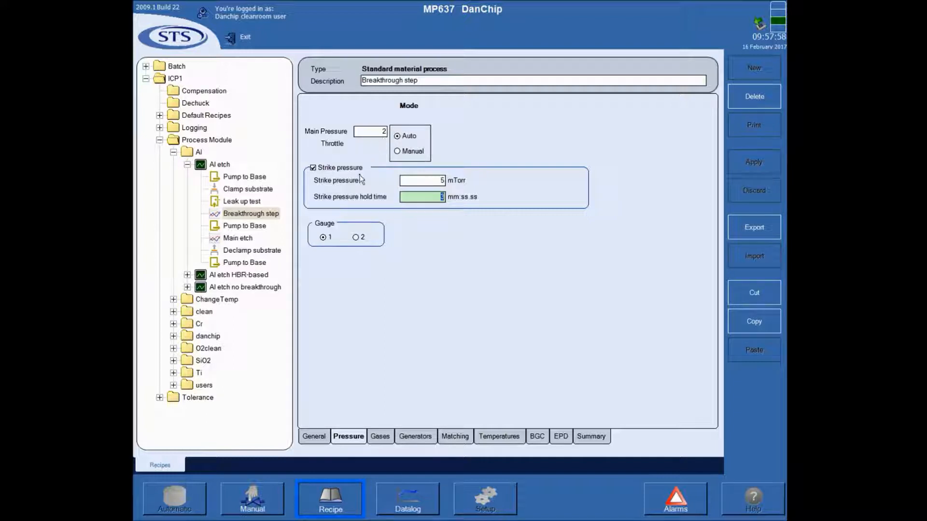
pyautogui.moveTo(300, 156)
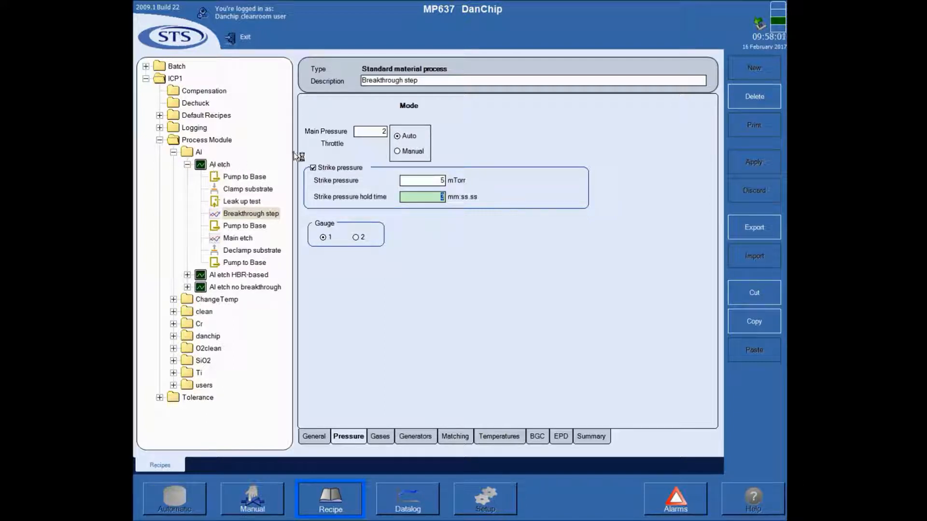
# Step: Review the Breakthrough step's pressure settings and move on to its gas settings
pyautogui.click(371, 131)
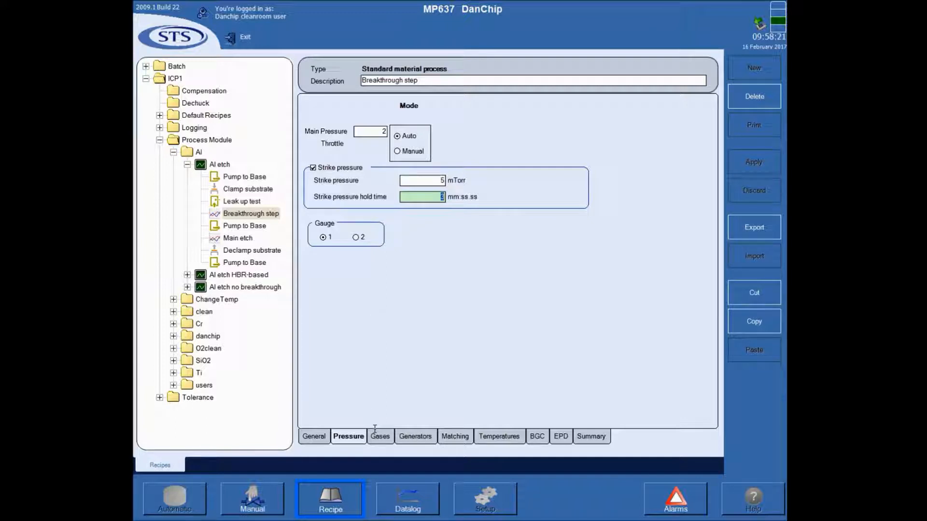
pyautogui.click(380, 436)
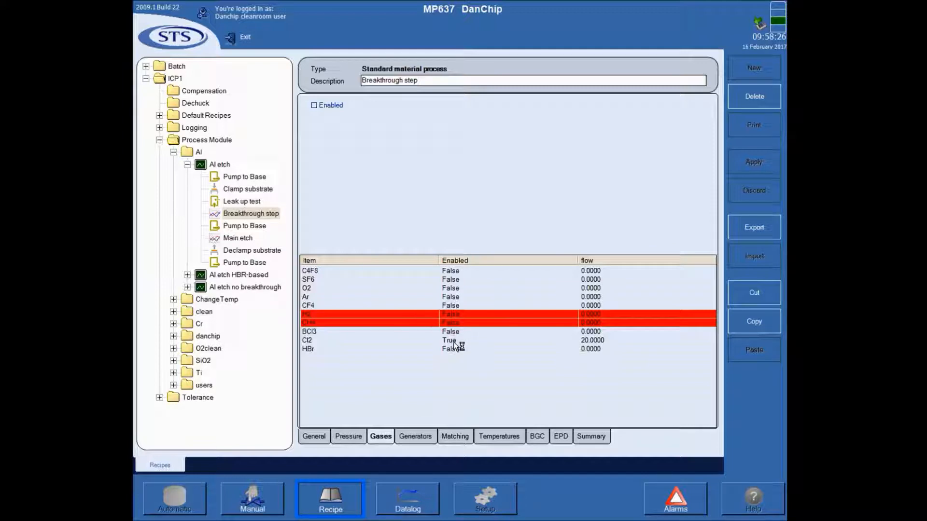
# Step: Show the Cl2 gas entry, enabled at 20 sccm main flow
pyautogui.click(326, 340)
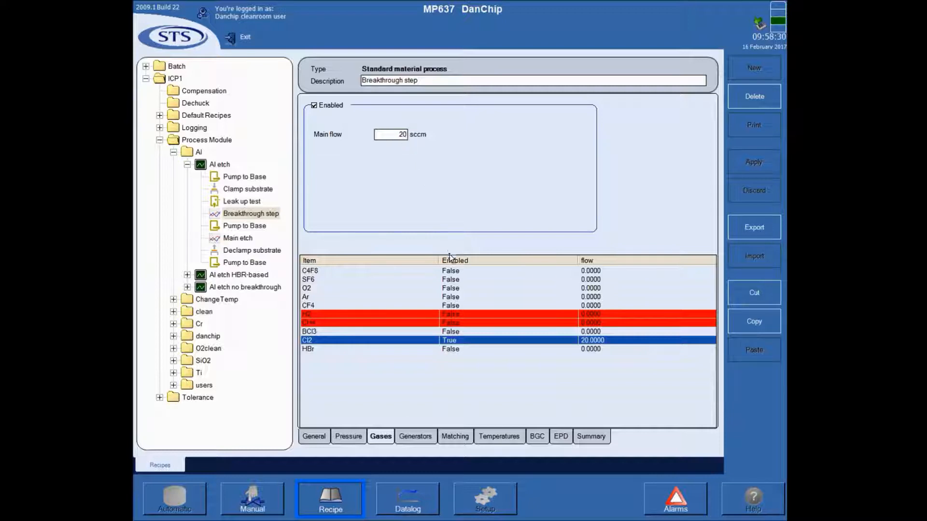
pyautogui.moveTo(446, 299)
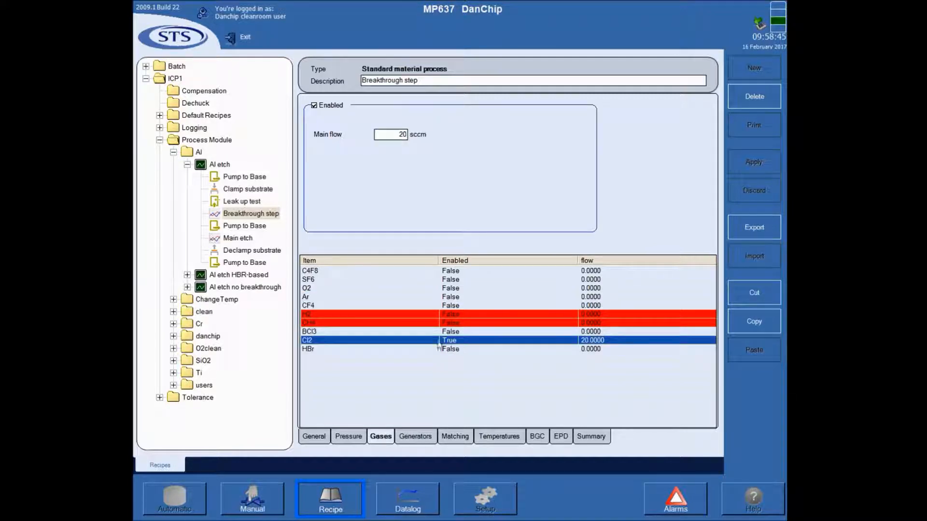
pyautogui.moveTo(363, 315)
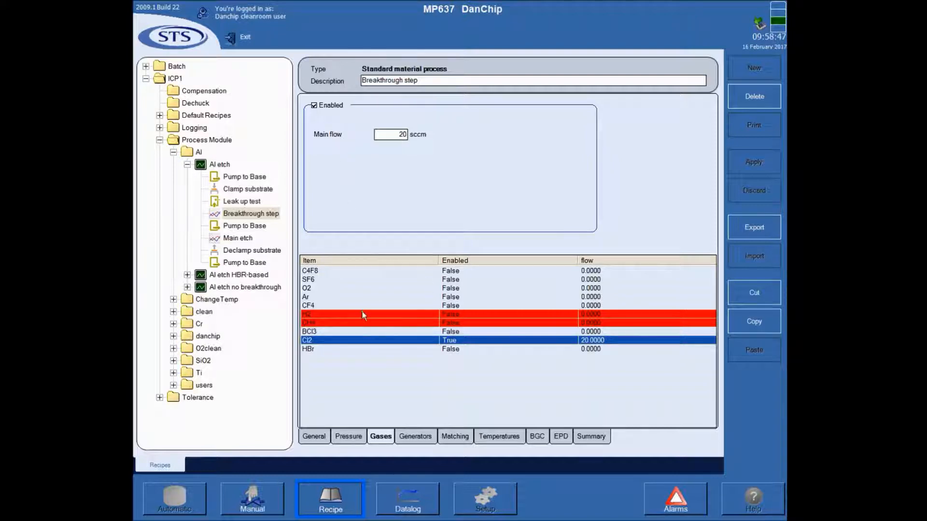
pyautogui.moveTo(313, 327)
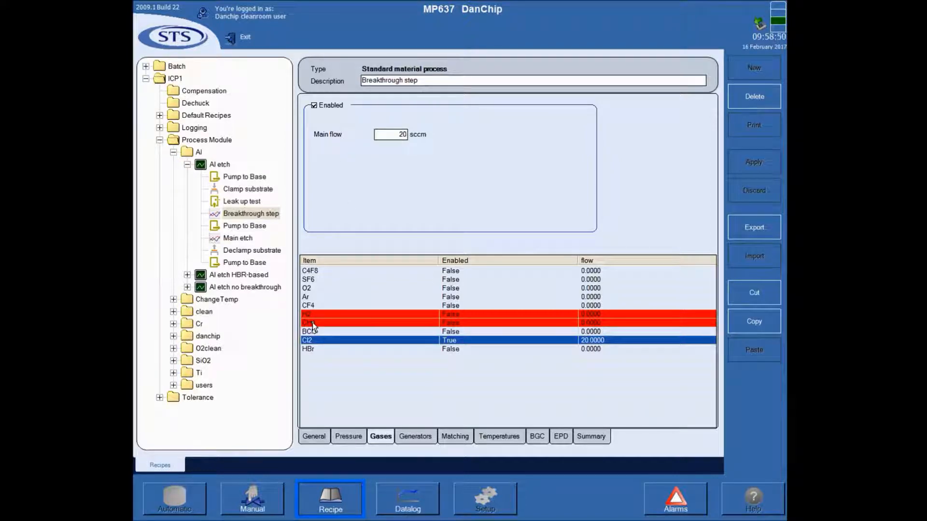
pyautogui.moveTo(376, 383)
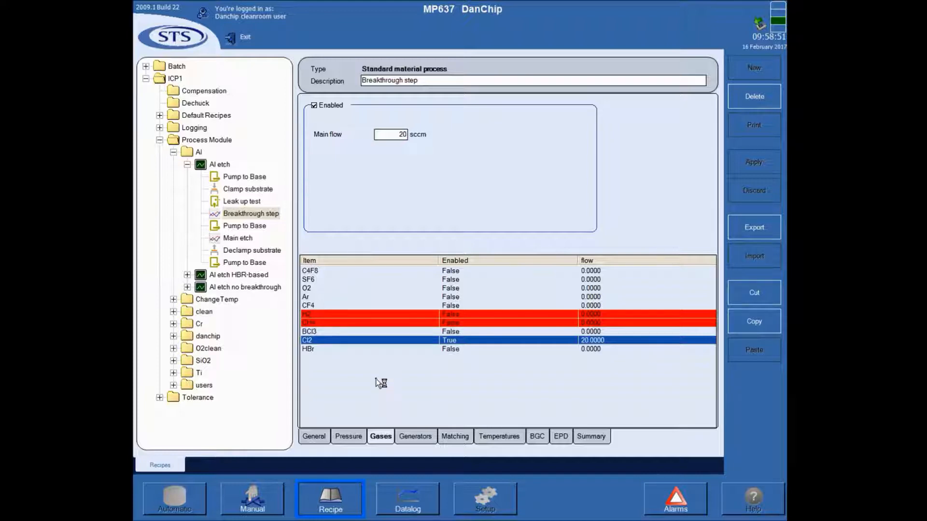
pyautogui.moveTo(371, 388)
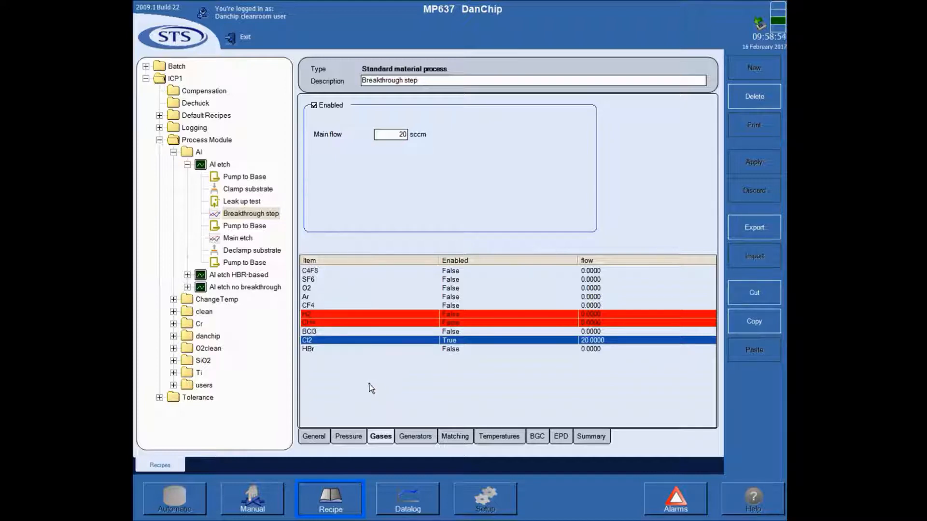
pyautogui.moveTo(388, 408)
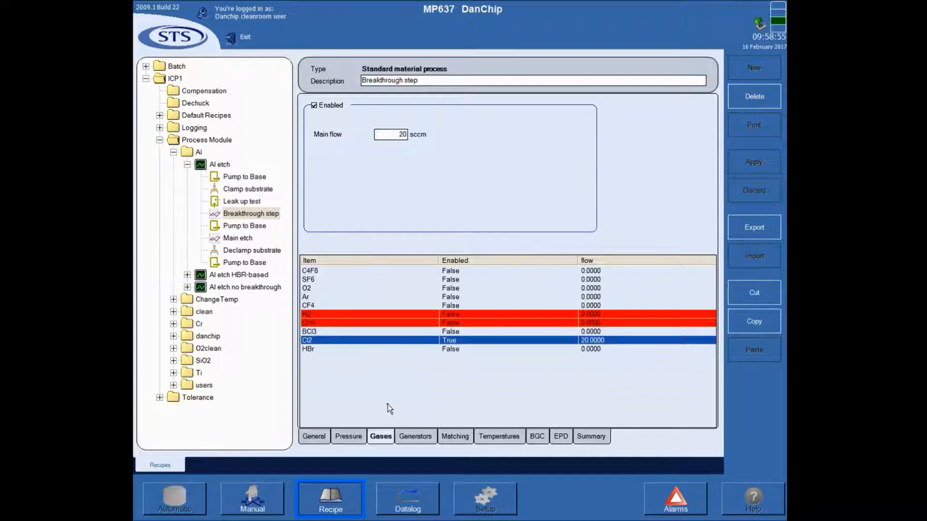
pyautogui.moveTo(390, 395)
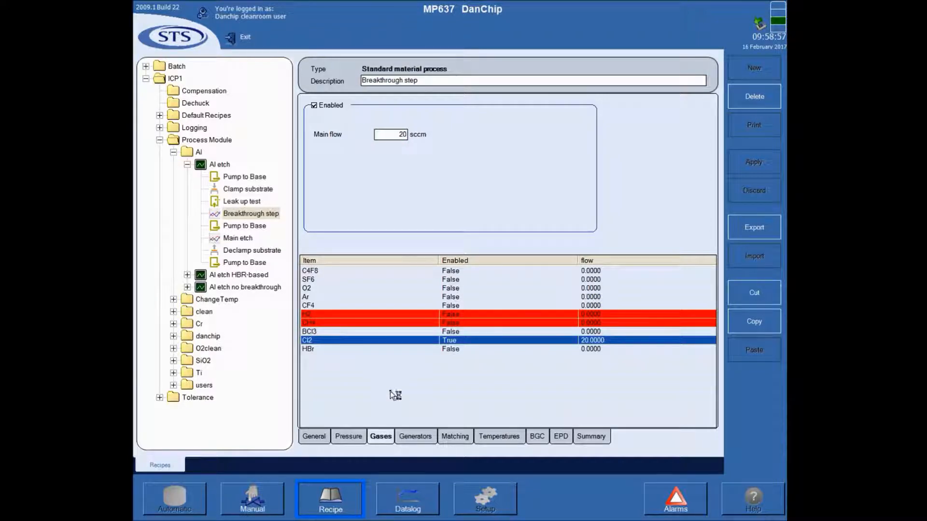
pyautogui.moveTo(421, 415)
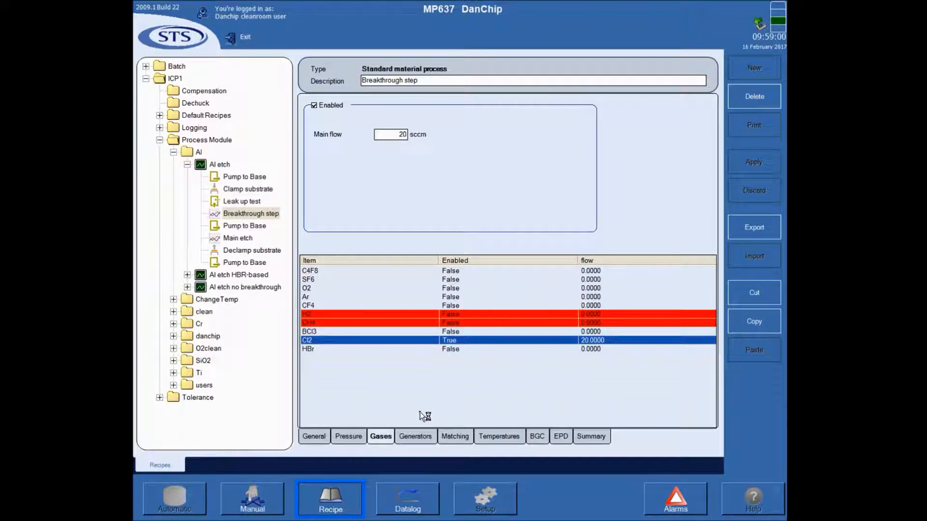
# Step: Review the Breakthrough step's generators: 13.56 MHz platen at 125 W and coil at 600 W
pyautogui.click(416, 437)
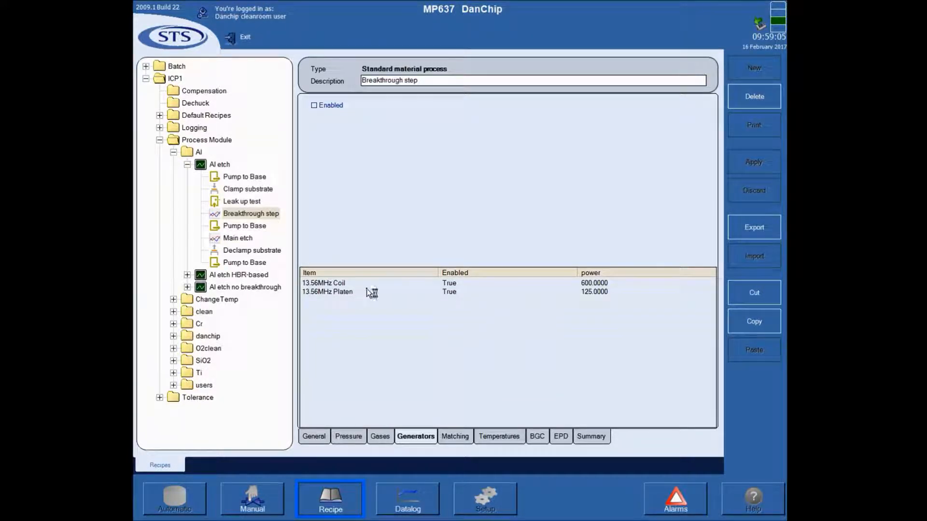
pyautogui.click(314, 105)
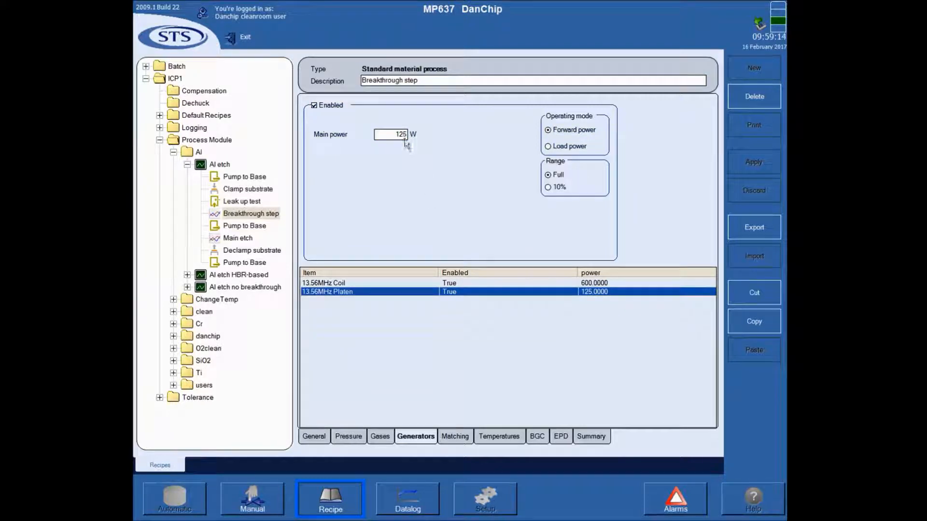
pyautogui.moveTo(562, 181)
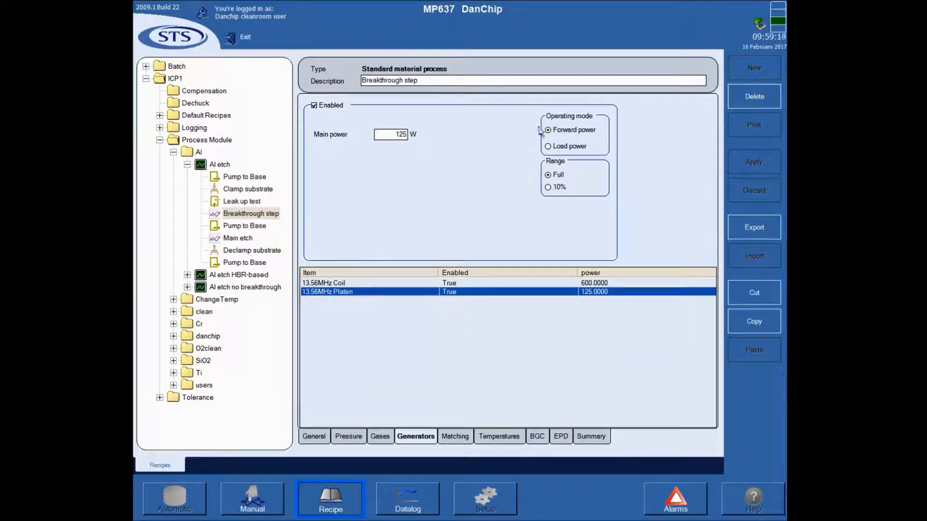
pyautogui.moveTo(544, 187)
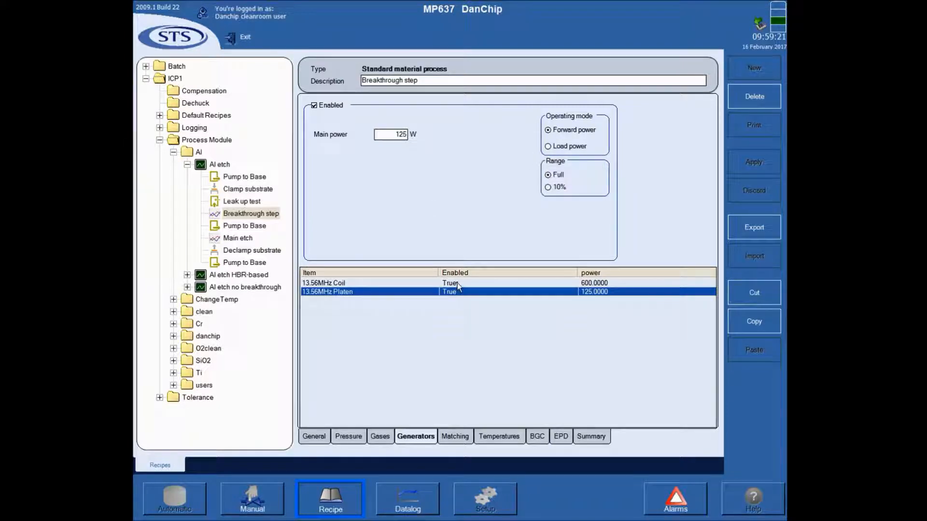
pyautogui.click(332, 282)
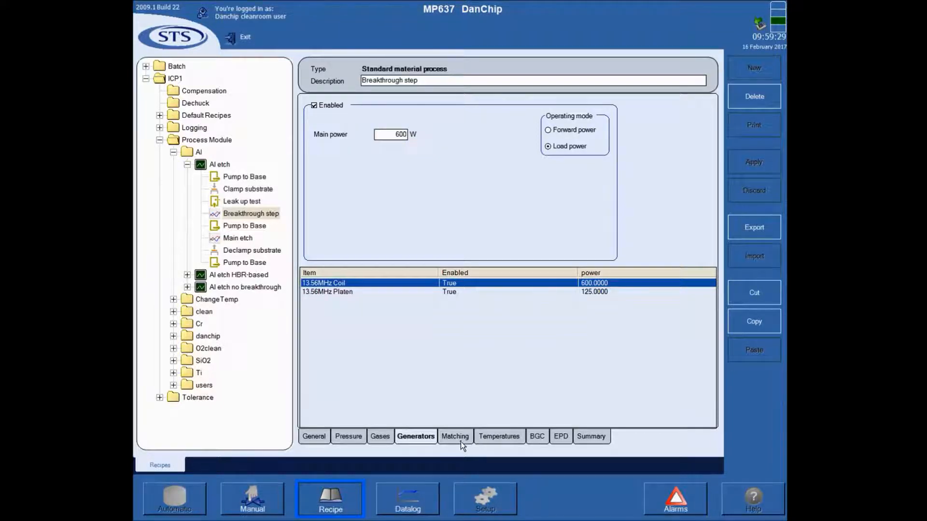
pyautogui.moveTo(462, 443)
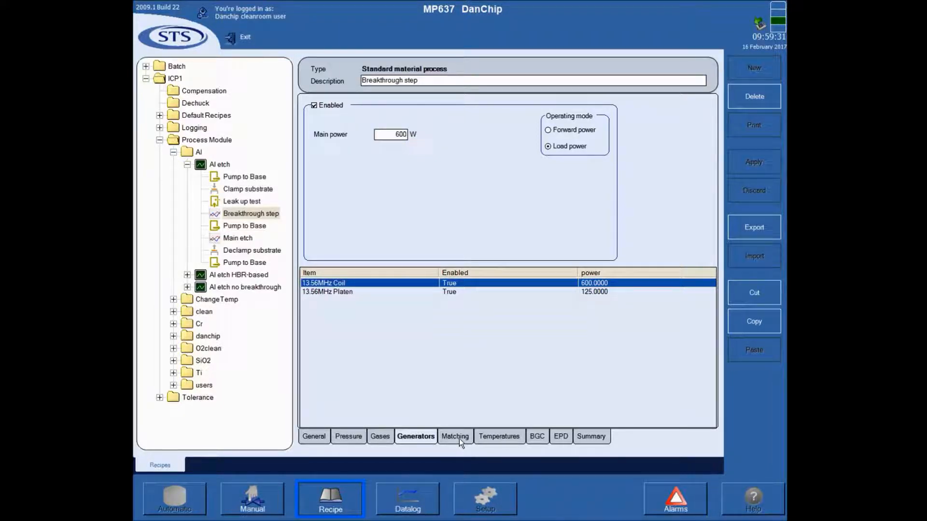
# Step: Review the Breakthrough step's matching unit settings, then its temperature settings (platen chiller 20)
pyautogui.click(455, 436)
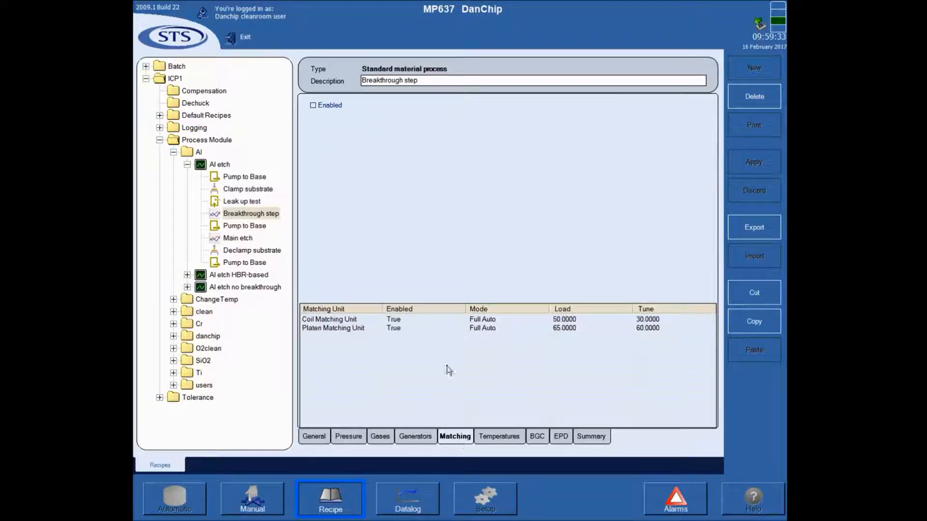
pyautogui.moveTo(427, 326)
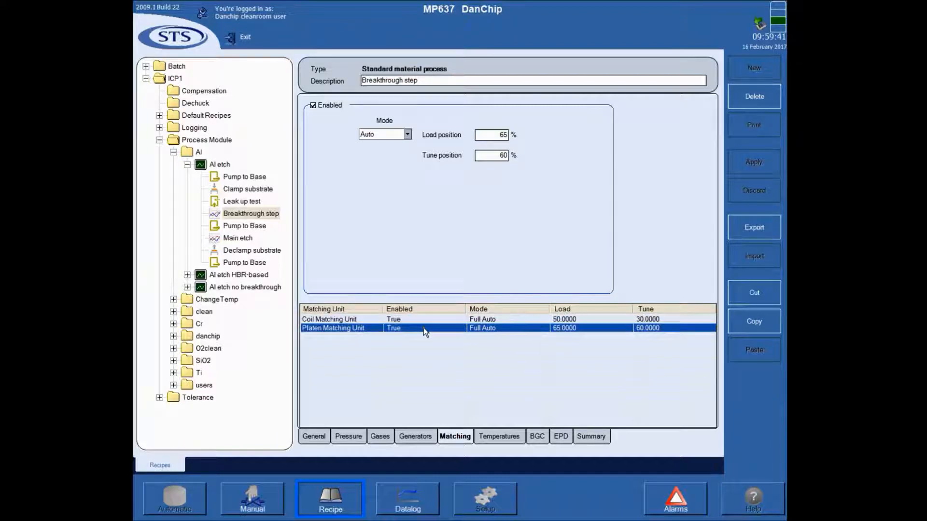
pyautogui.moveTo(354, 253)
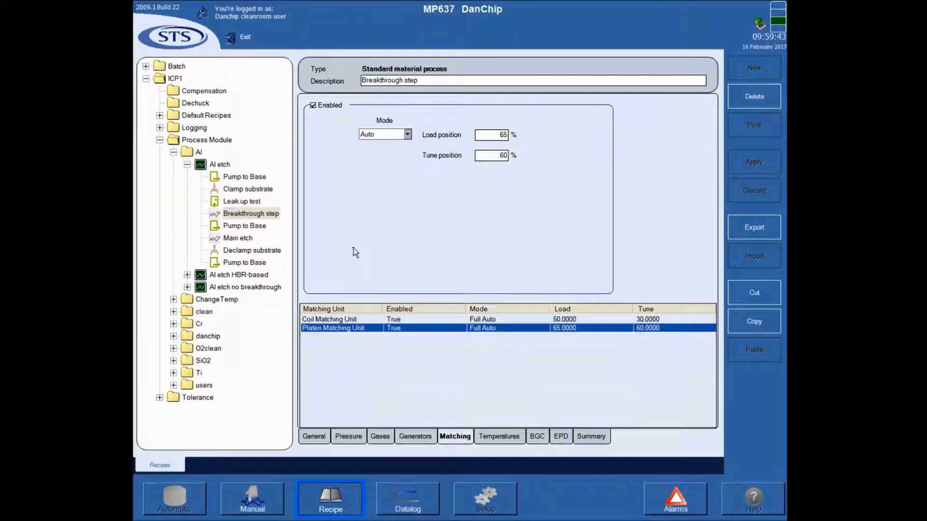
pyautogui.moveTo(340, 234)
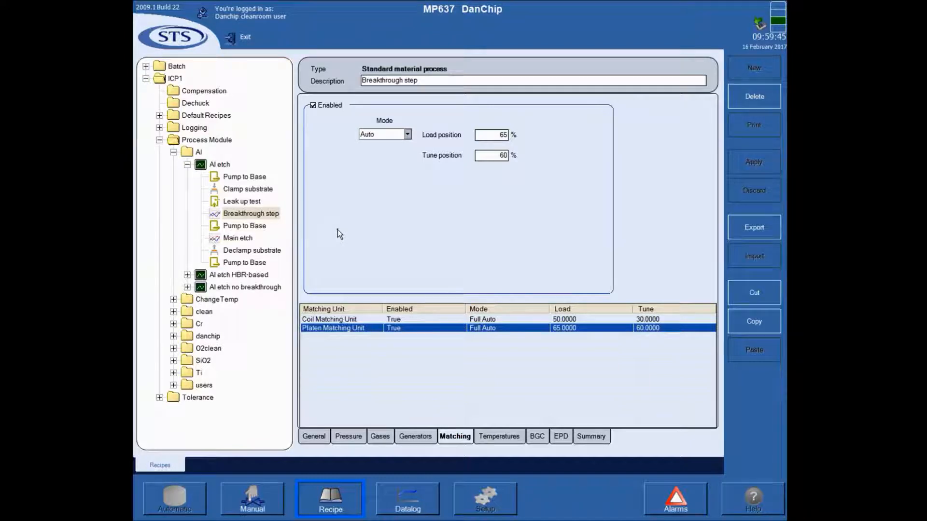
pyautogui.moveTo(452, 309)
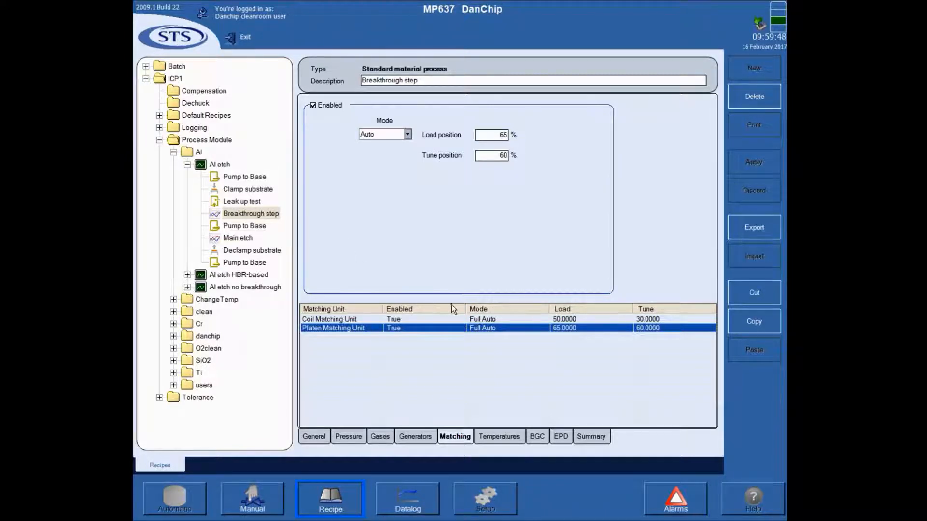
pyautogui.moveTo(504, 178)
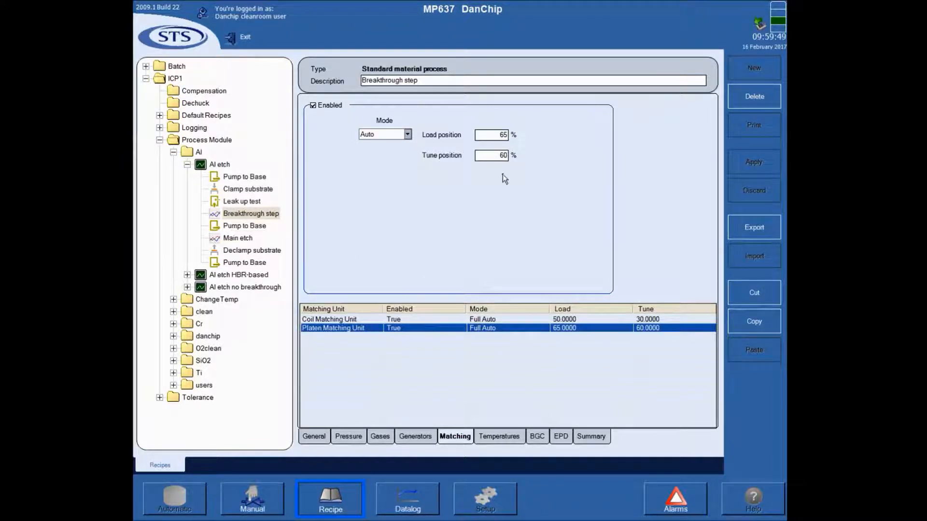
pyautogui.moveTo(481, 289)
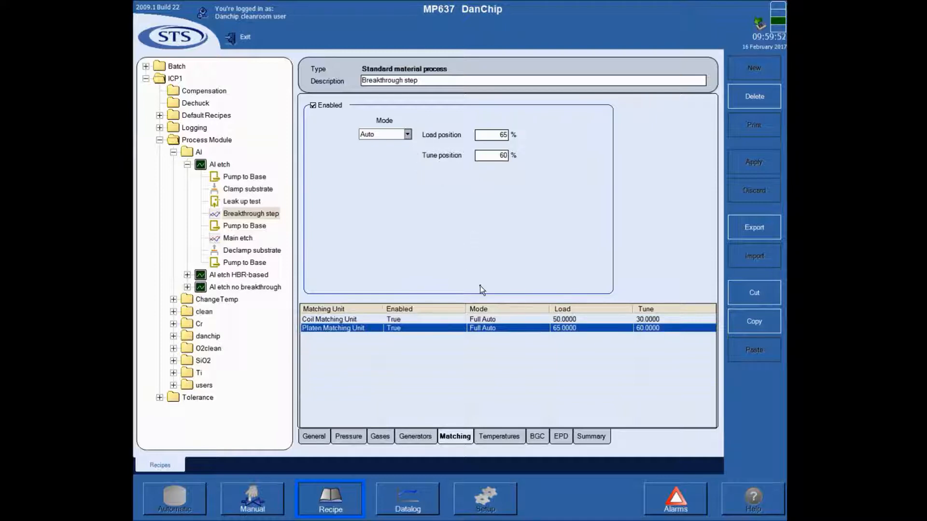
pyautogui.click(499, 437)
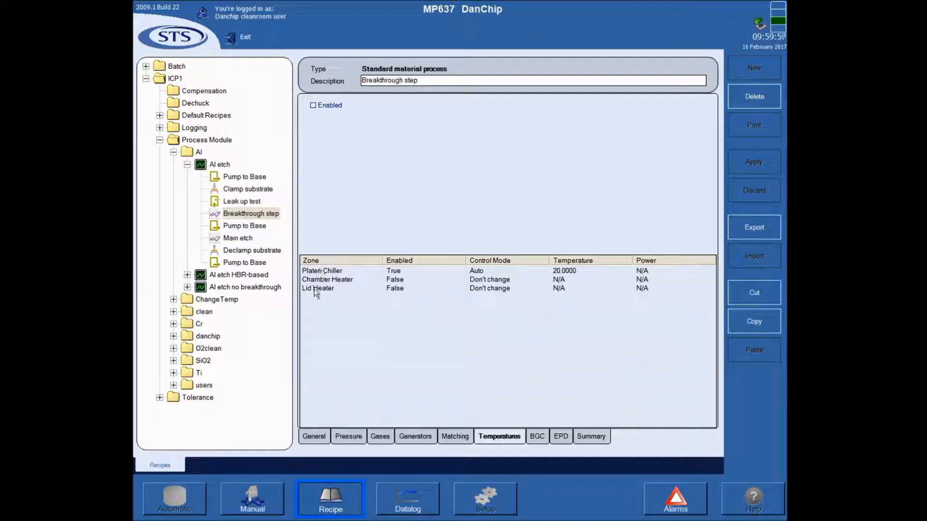
pyautogui.moveTo(264, 502)
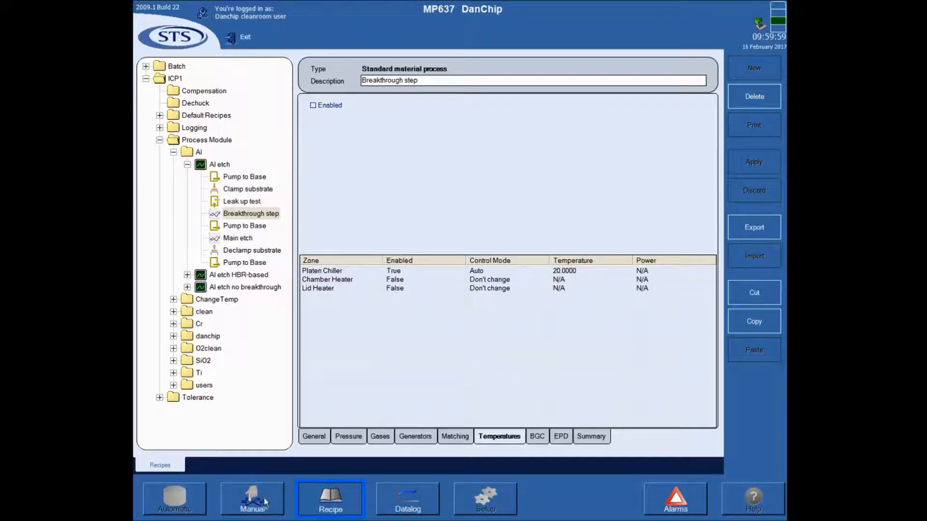
pyautogui.moveTo(378, 297)
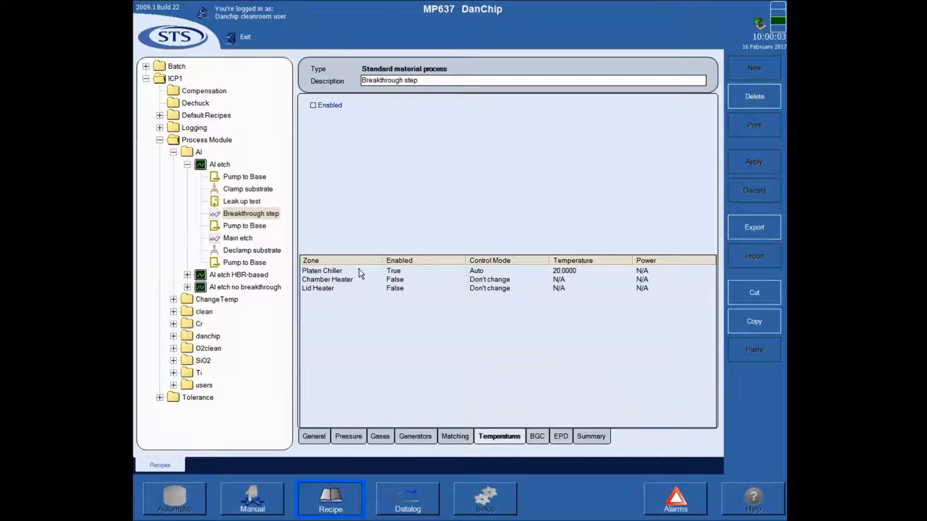
pyautogui.moveTo(453, 276)
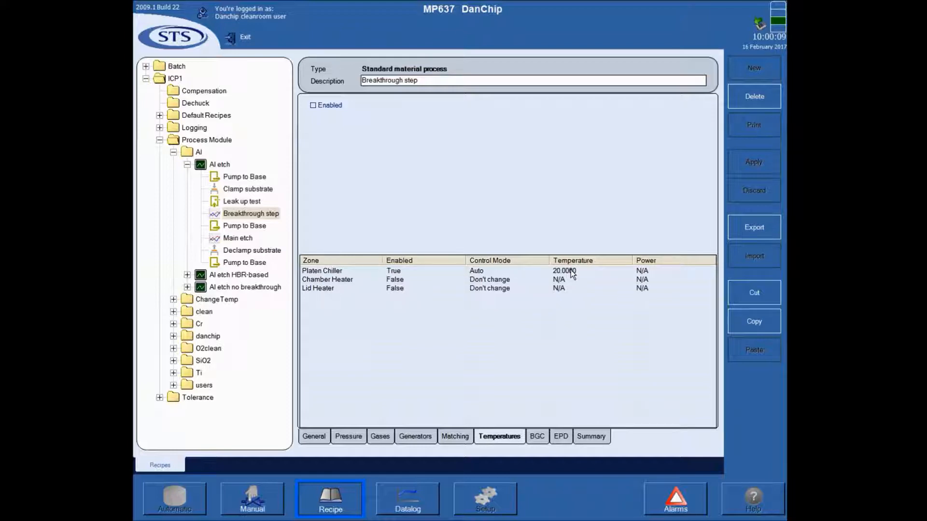
pyautogui.moveTo(500, 294)
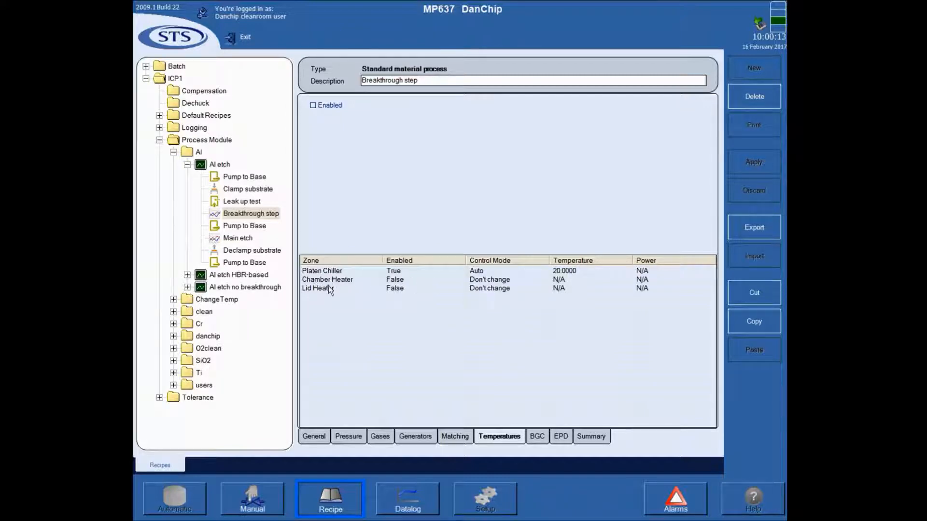
pyautogui.moveTo(490, 290)
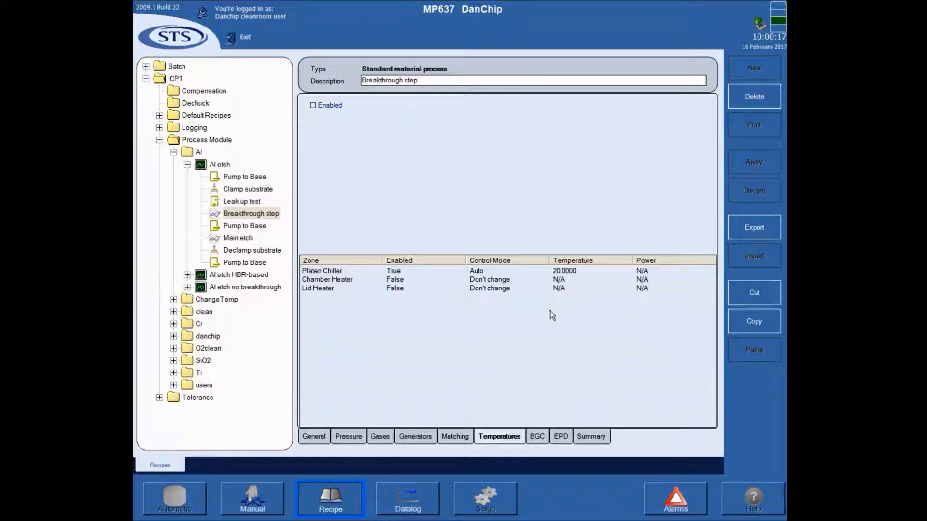
# Step: Review the Breakthrough step's backside cooling and endpoint detection settings
pyautogui.click(537, 436)
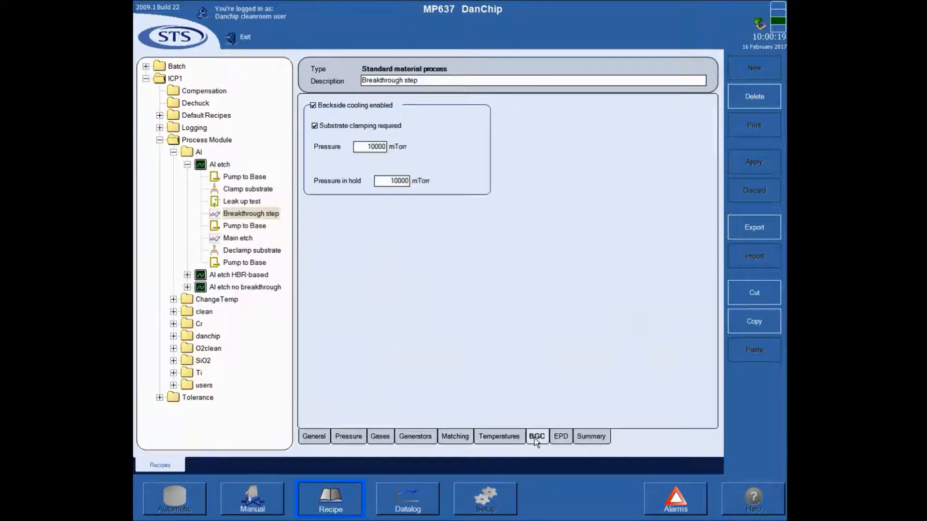
pyautogui.moveTo(425, 224)
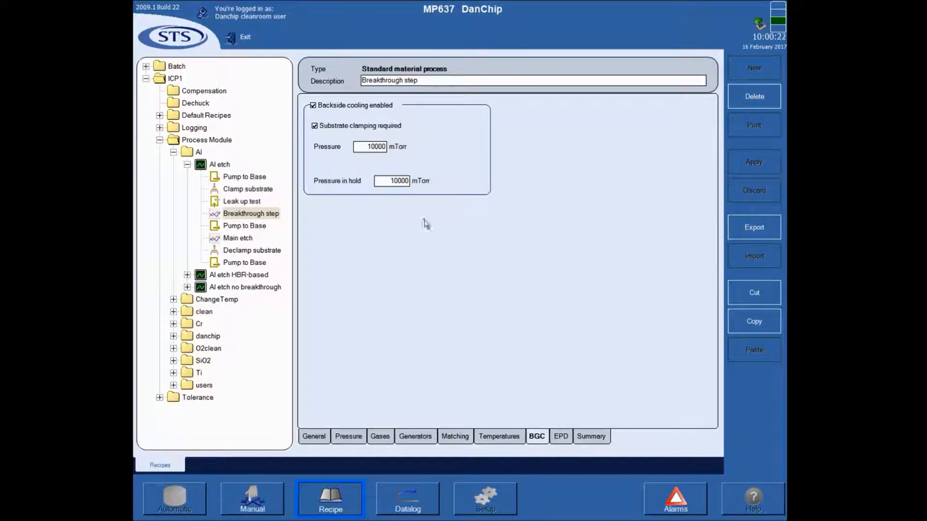
pyautogui.moveTo(440, 198)
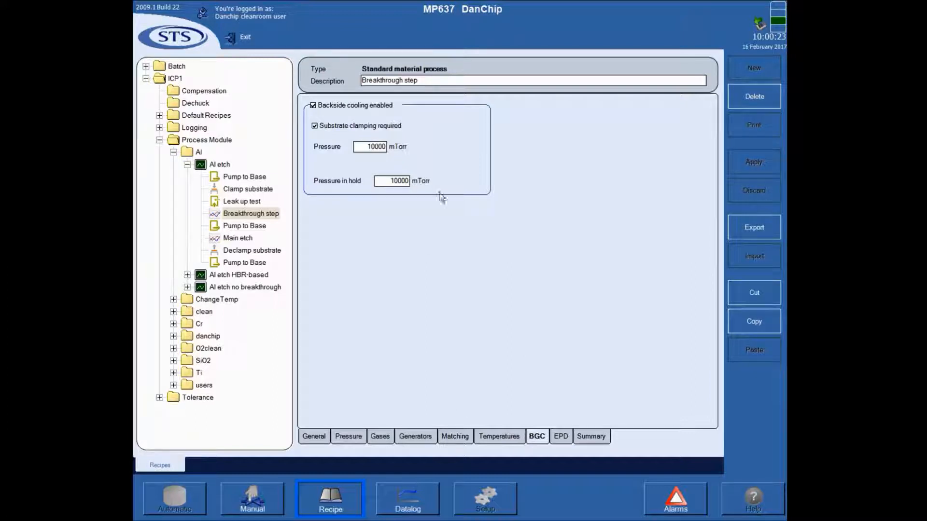
pyautogui.click(560, 437)
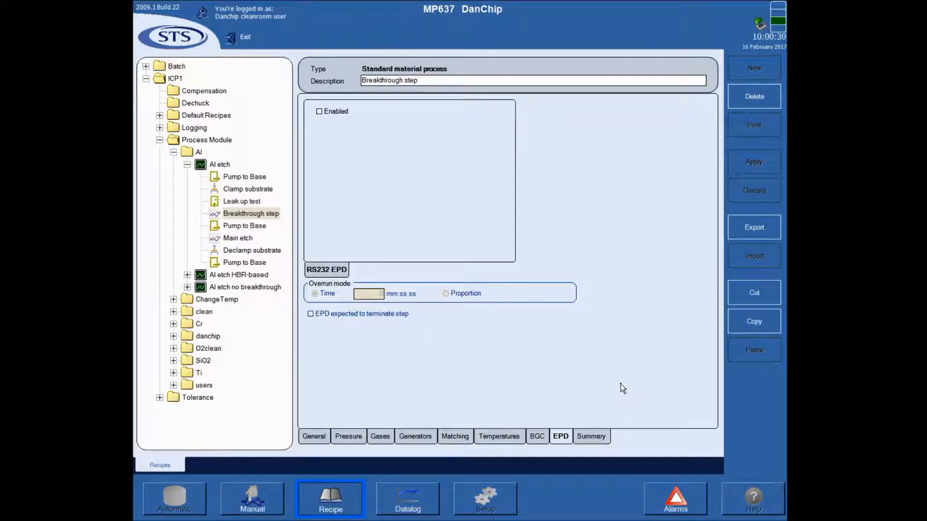
pyautogui.moveTo(619, 391)
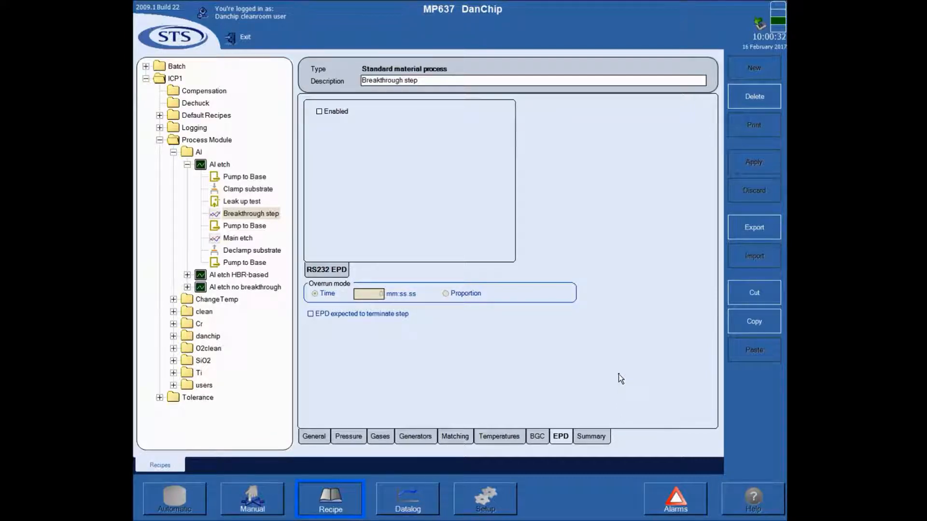
pyautogui.moveTo(614, 373)
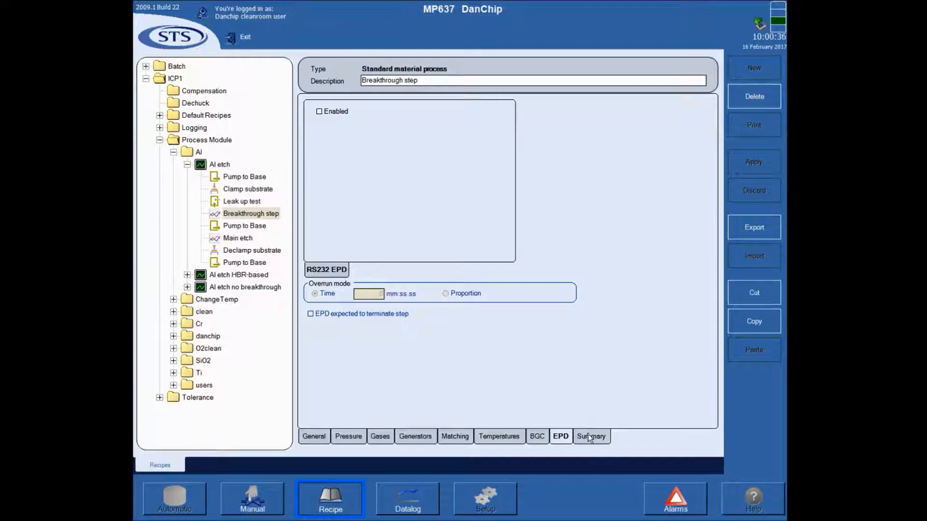
# Step: Show the Breakthrough step's setpoint summary of plottable parameters
pyautogui.click(591, 436)
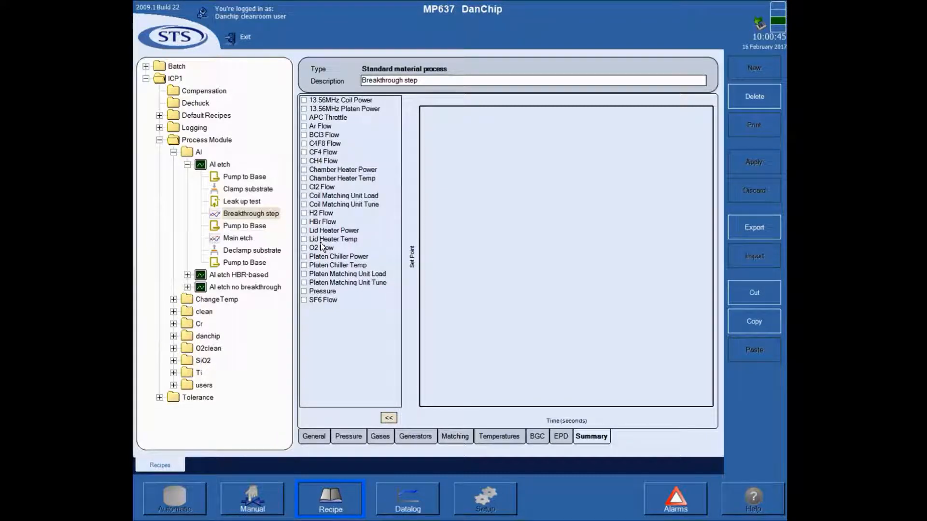
pyautogui.moveTo(249, 150)
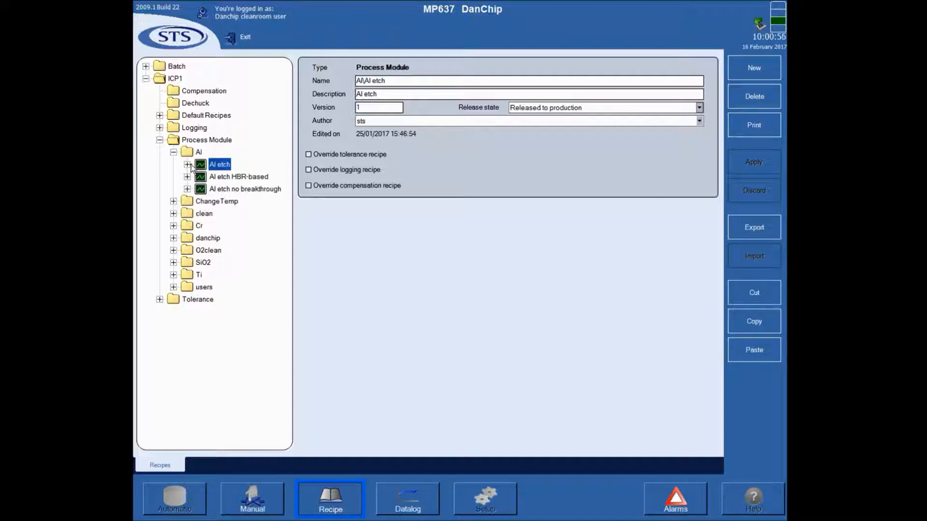
pyautogui.click(187, 164)
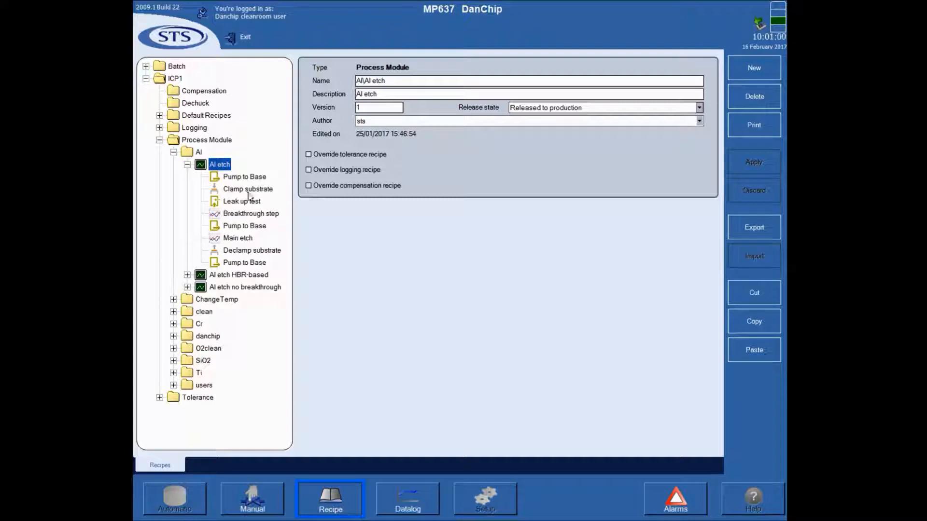
pyautogui.moveTo(235, 207)
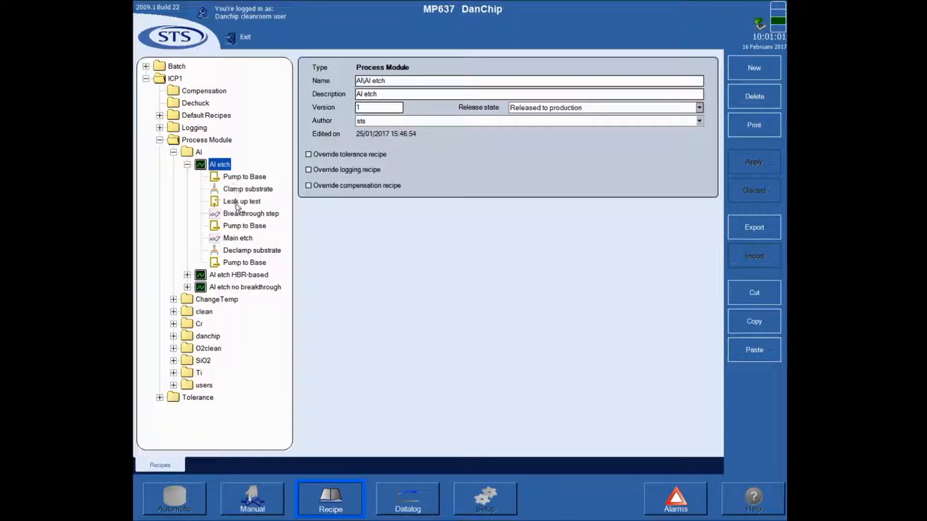
pyautogui.click(251, 213)
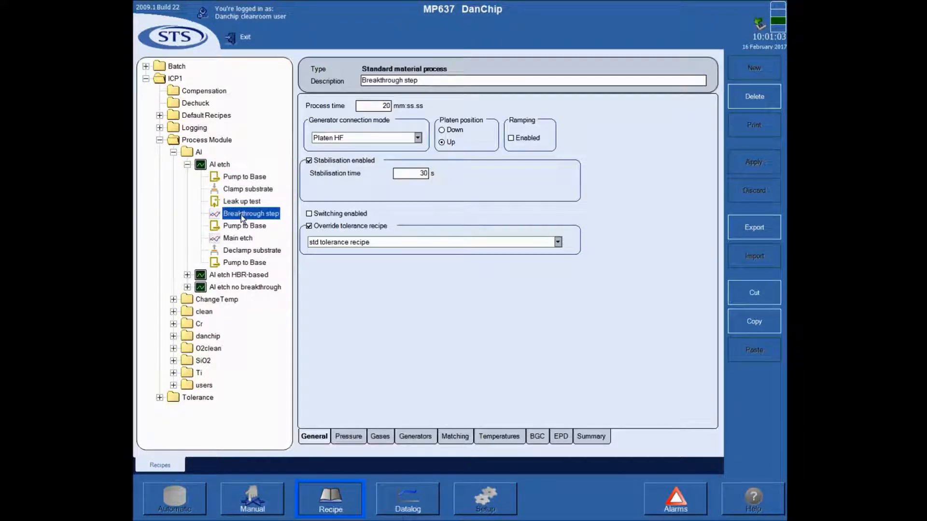
pyautogui.moveTo(272, 197)
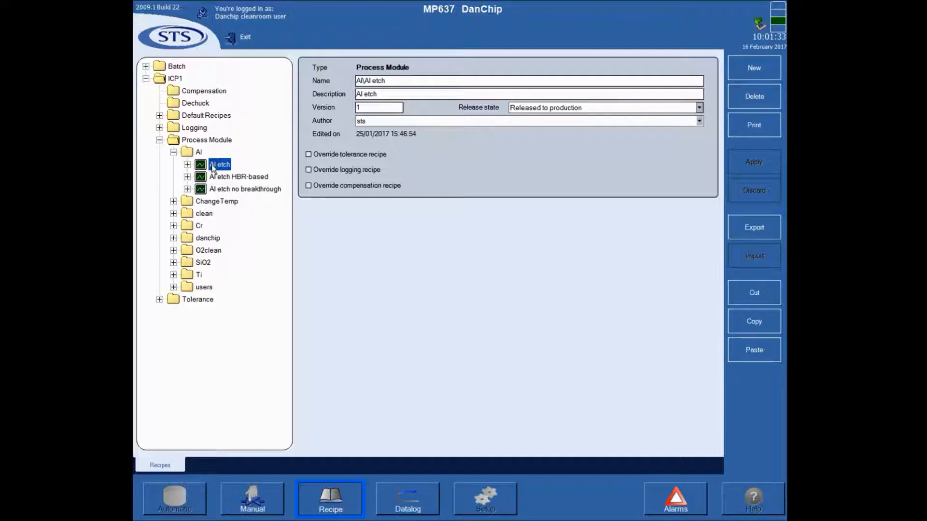
pyautogui.moveTo(216, 172)
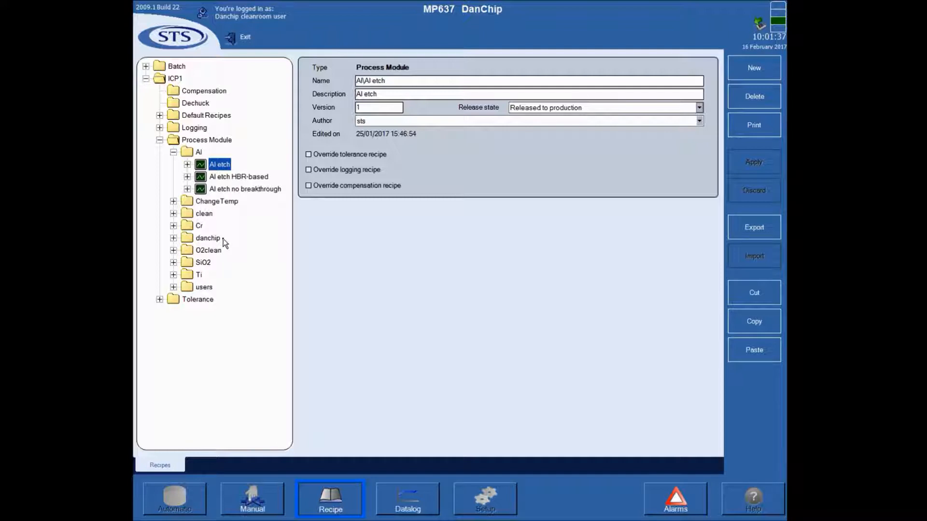
pyautogui.moveTo(228, 247)
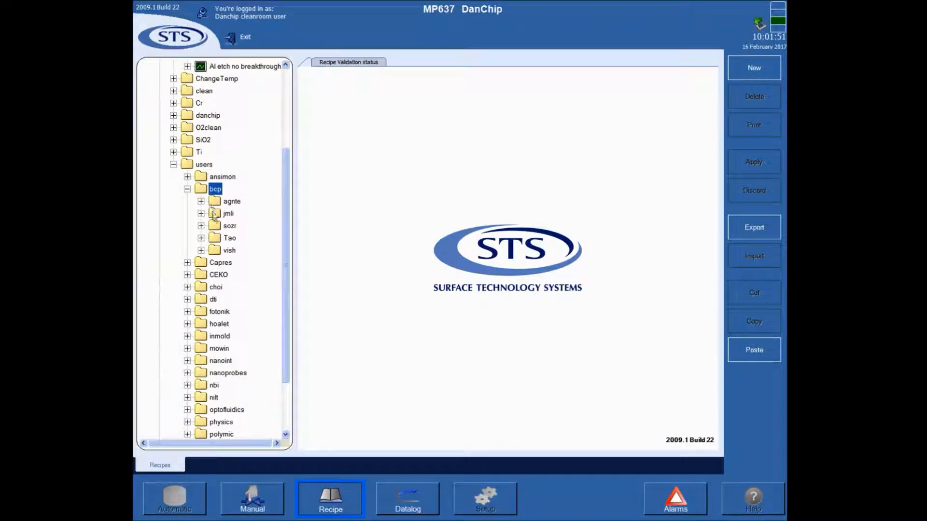
# Step: Paste the copied Al etch recipe into the personal jmli folder under users\bcp
pyautogui.click(201, 213)
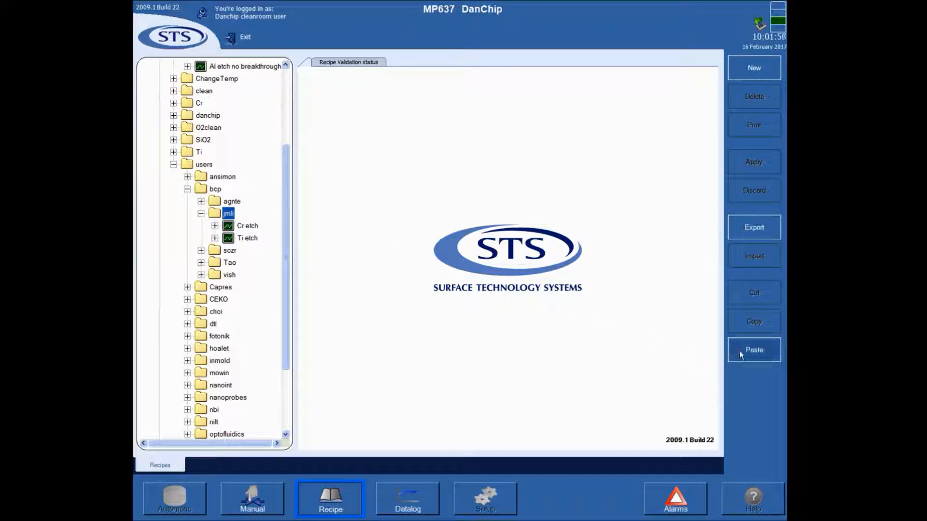
pyautogui.click(228, 213)
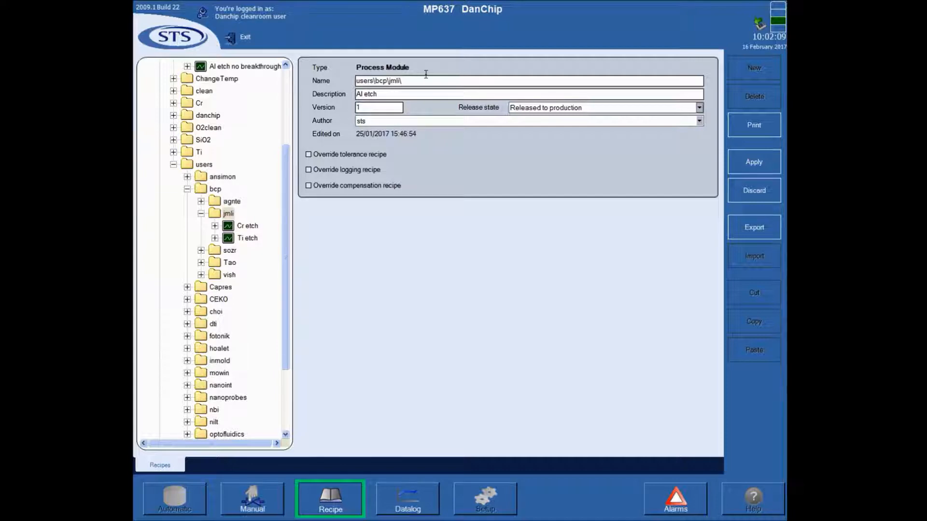
# Step: Name the pasted copy \Al Etch and apply so it appears with its steps
pyautogui.click(426, 81)
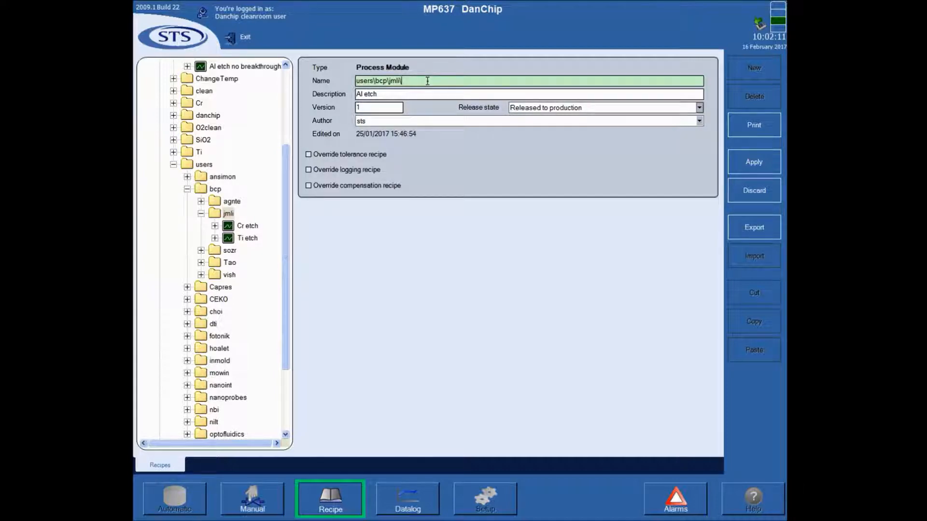
pyautogui.write('\\Al Et')
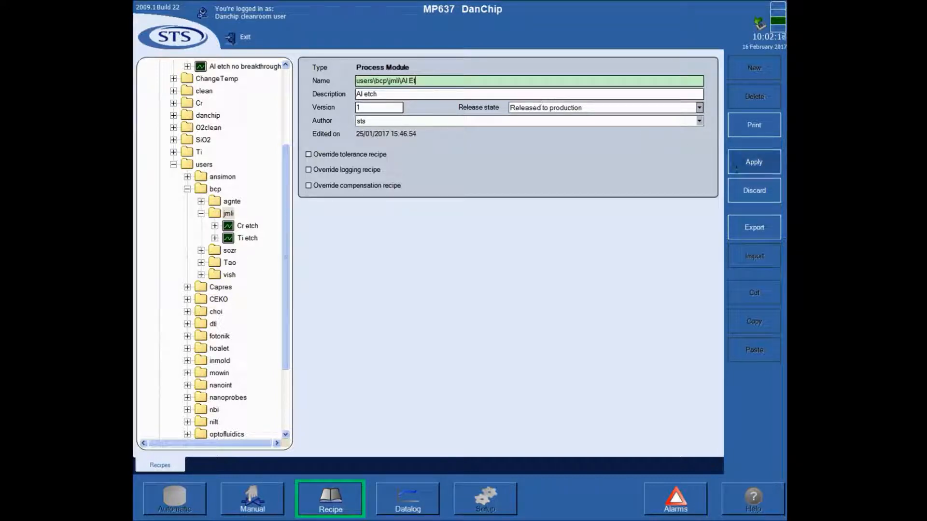
pyautogui.click(753, 162)
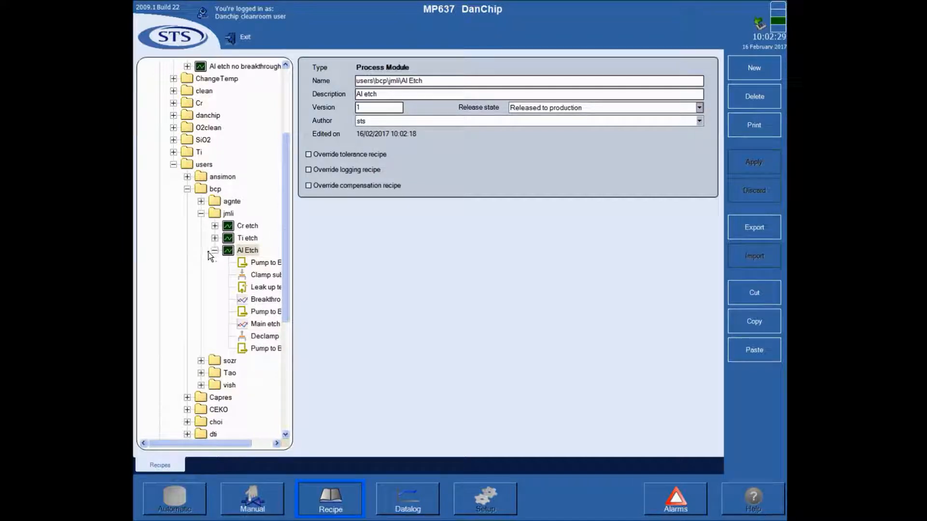
# Step: Set the copied Al Etch Main etch process time to 120 s (2:00), then view the Breakthrough step
pyautogui.click(246, 237)
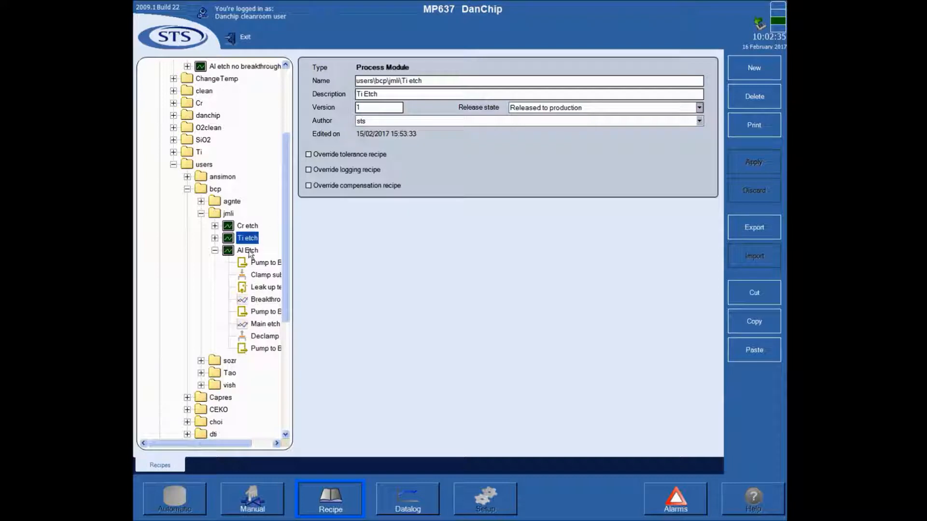
pyautogui.moveTo(220, 264)
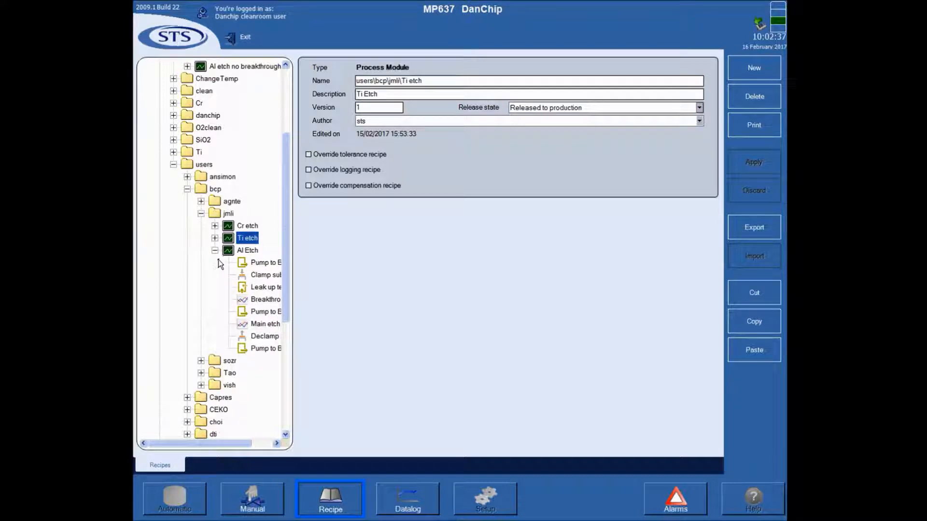
pyautogui.moveTo(230, 257)
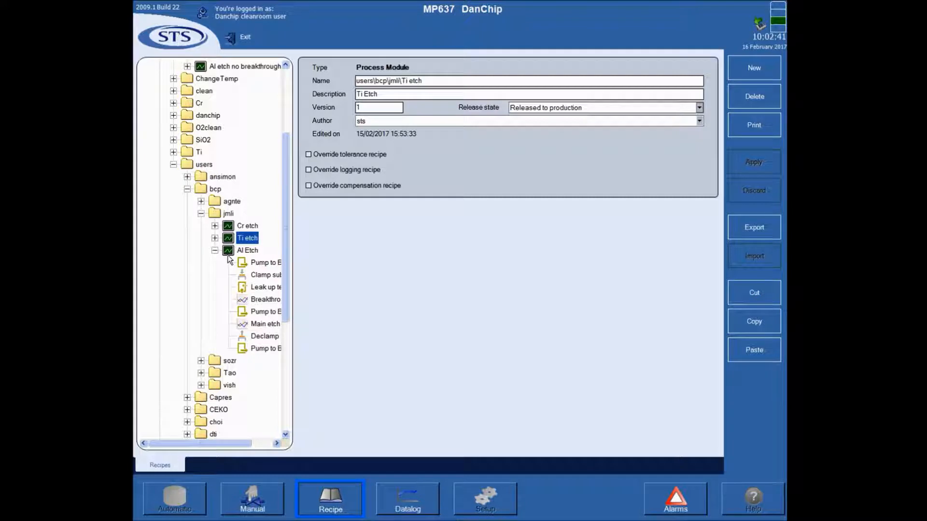
pyautogui.click(265, 300)
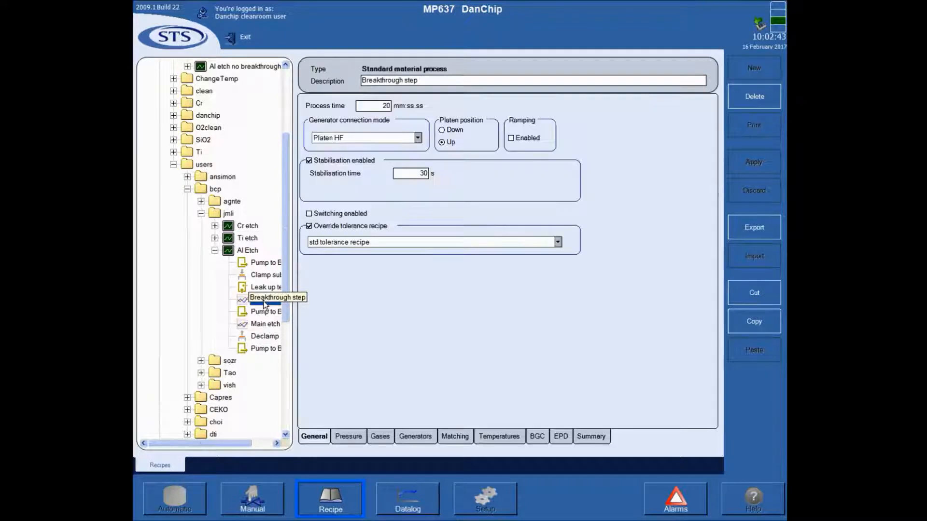
pyautogui.click(265, 324)
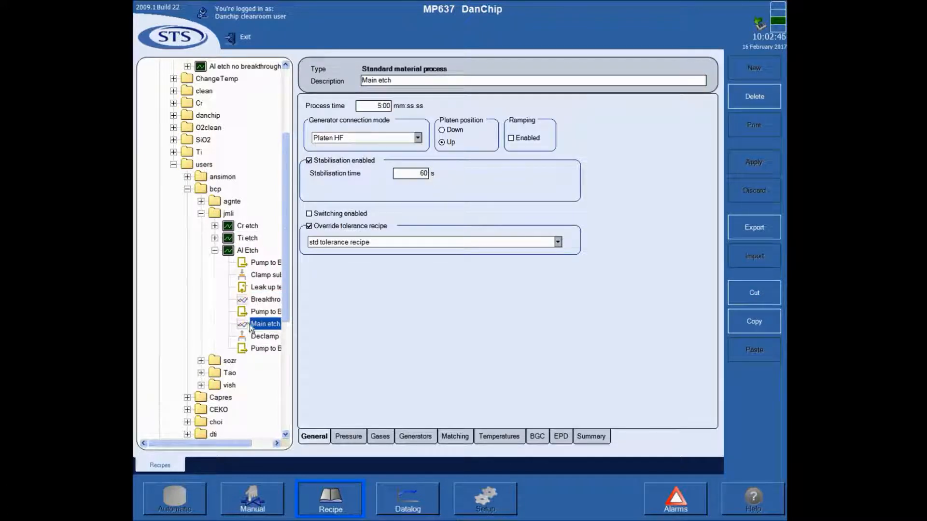
pyautogui.click(376, 106)
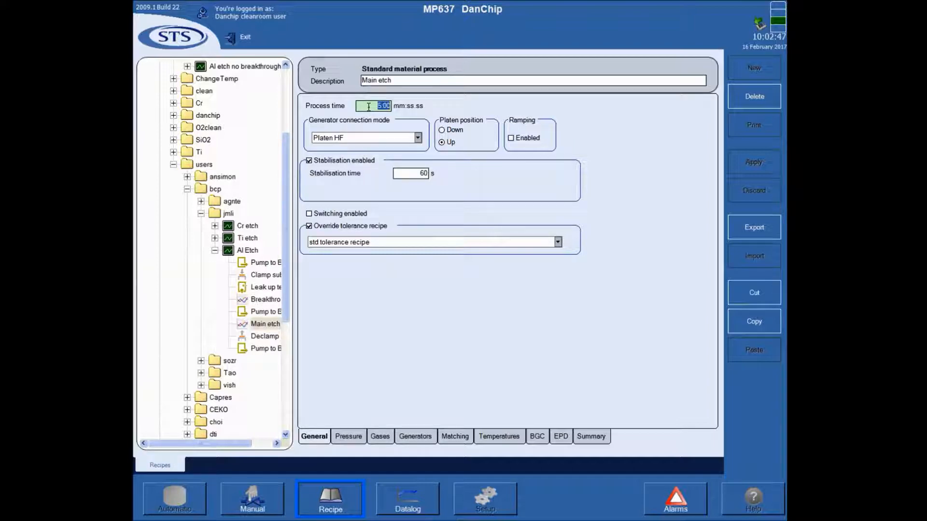
pyautogui.write('120')
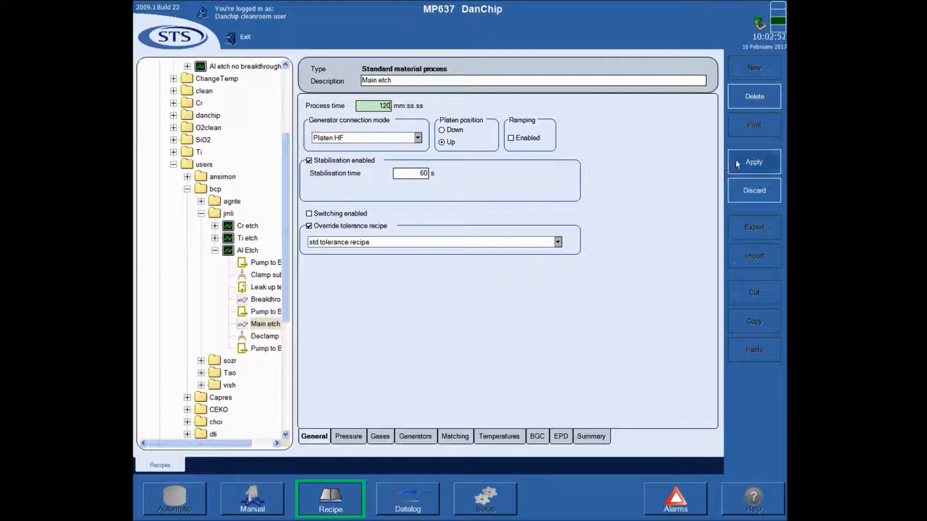
pyautogui.click(753, 163)
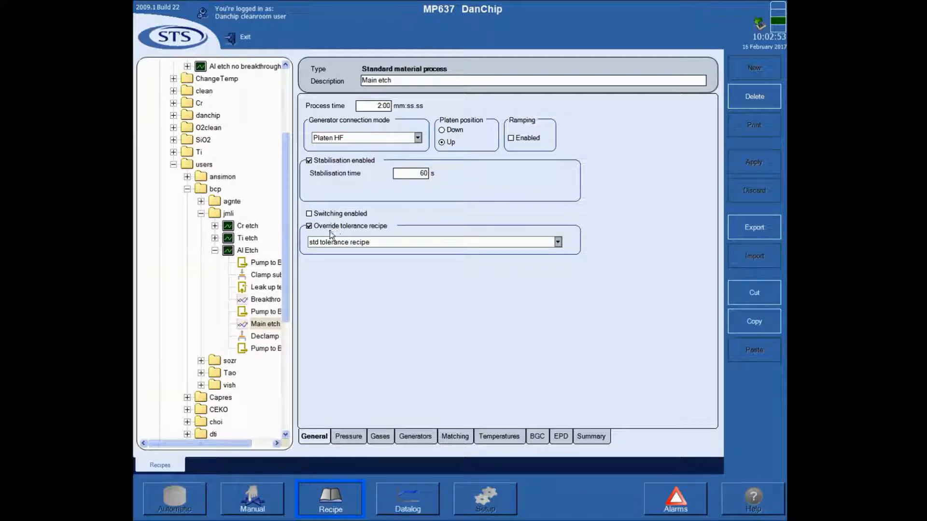
pyautogui.click(264, 299)
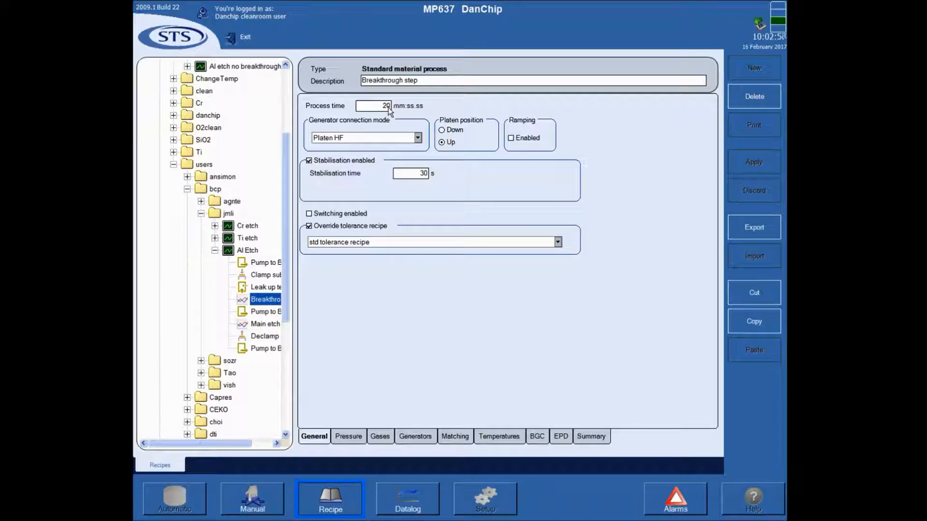
# Step: Collapse the Al Etch steps and the Al folder back to the Process Module folder list
pyautogui.click(262, 324)
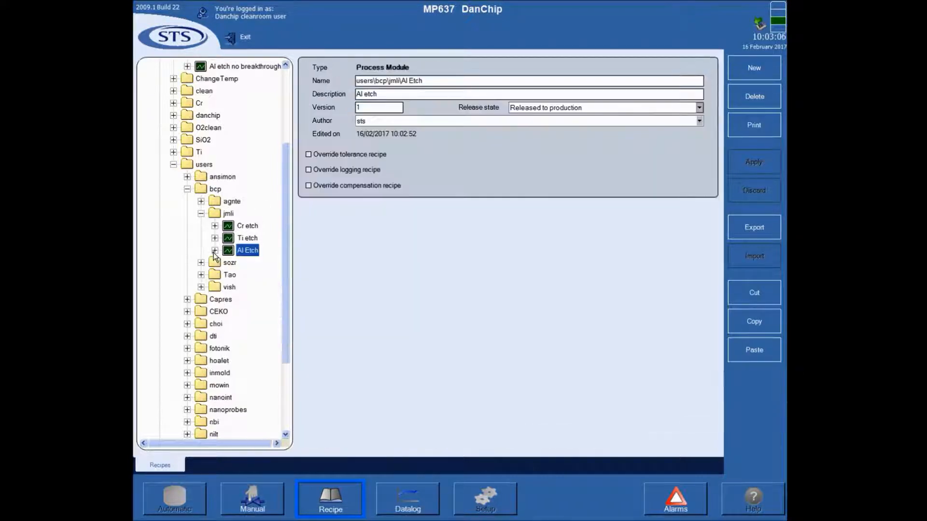
pyautogui.moveTo(245, 238)
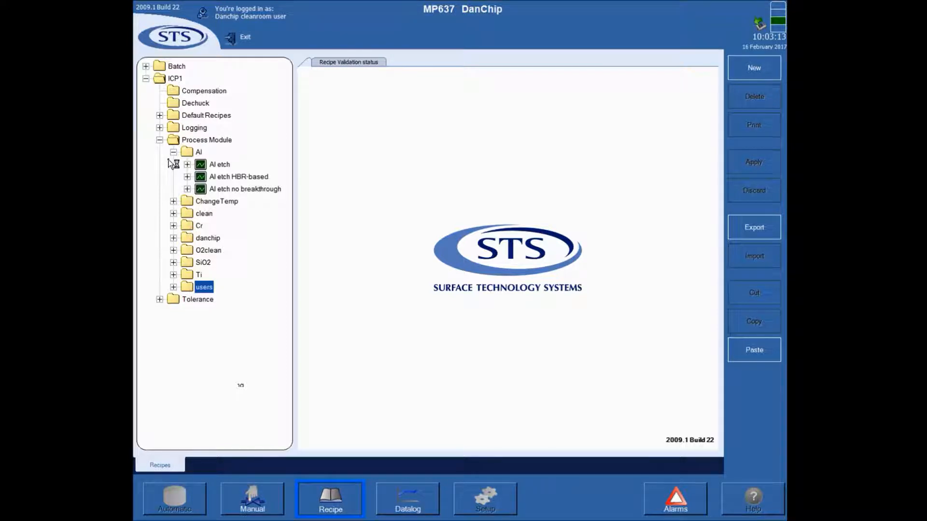
pyautogui.click(173, 152)
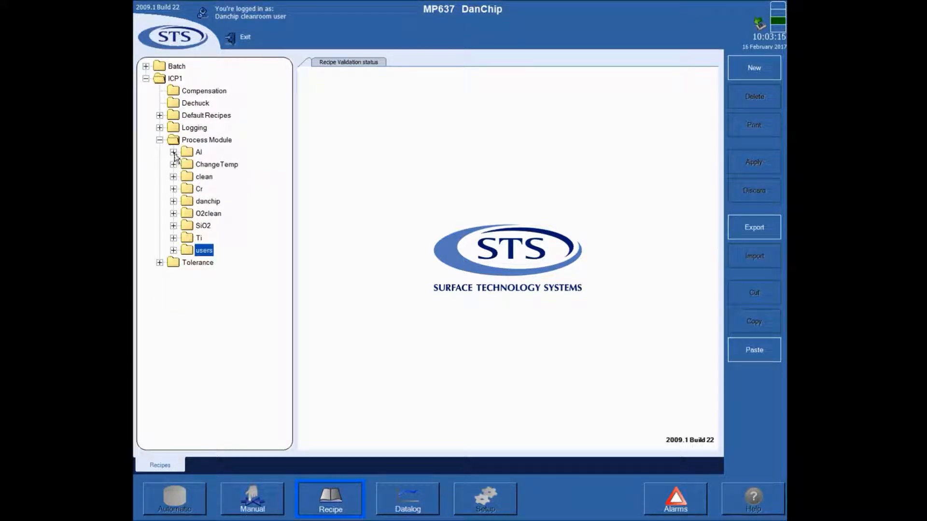